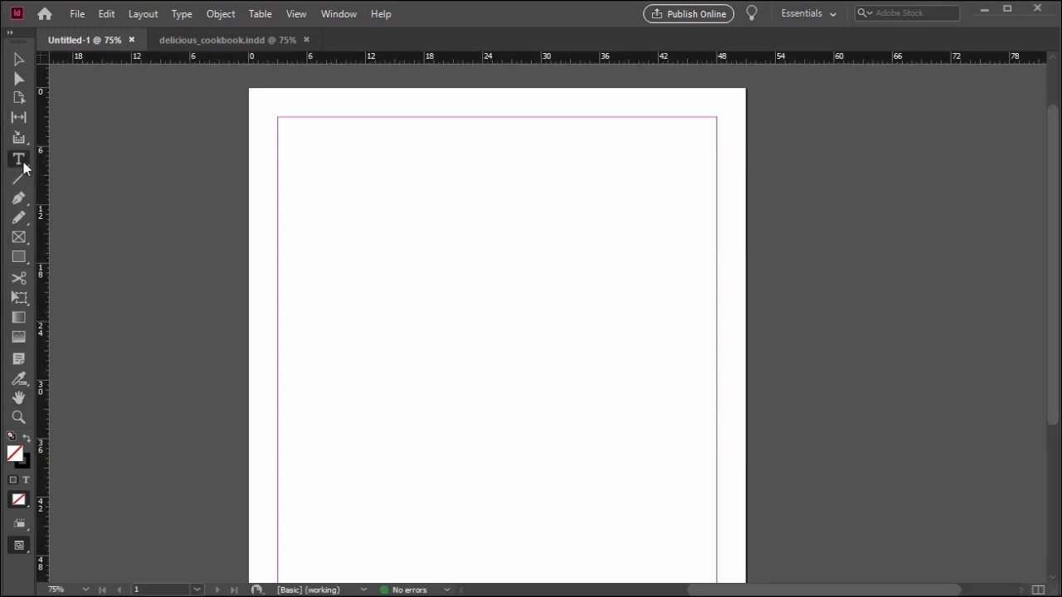
- Create a text frame with the lines 'Hello World!' and 'This is my second paragraph'
click(18, 158)
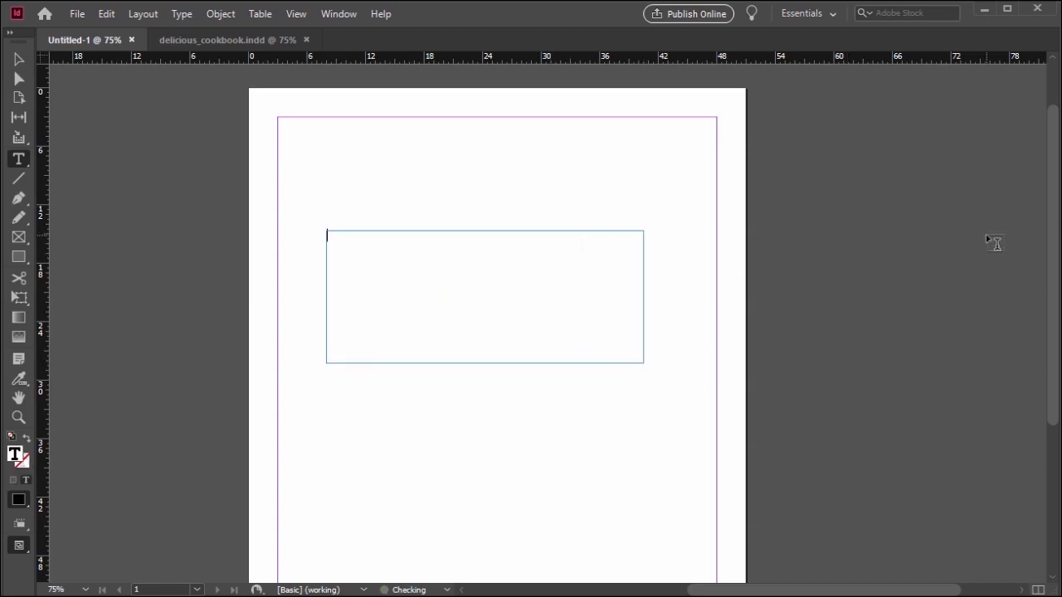
text(Hello World!)
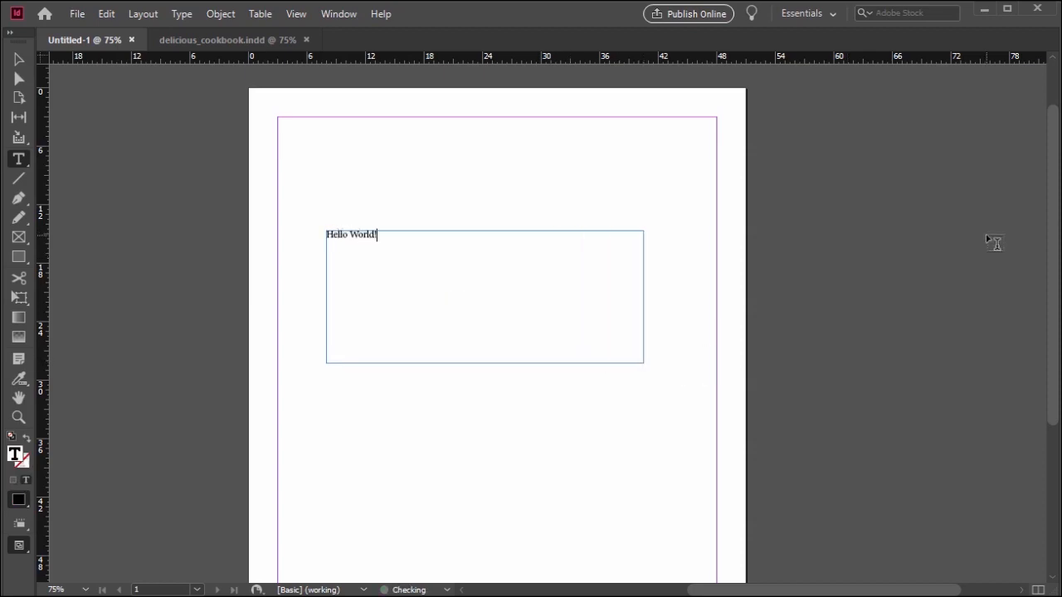
text(This is my second paragraph)
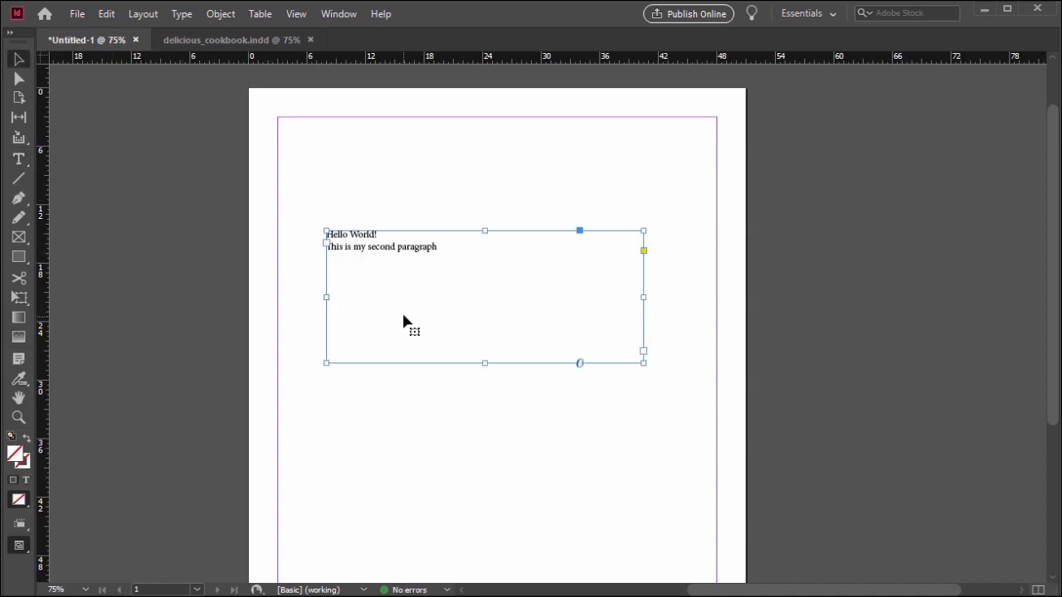
mouse_move(430, 116)
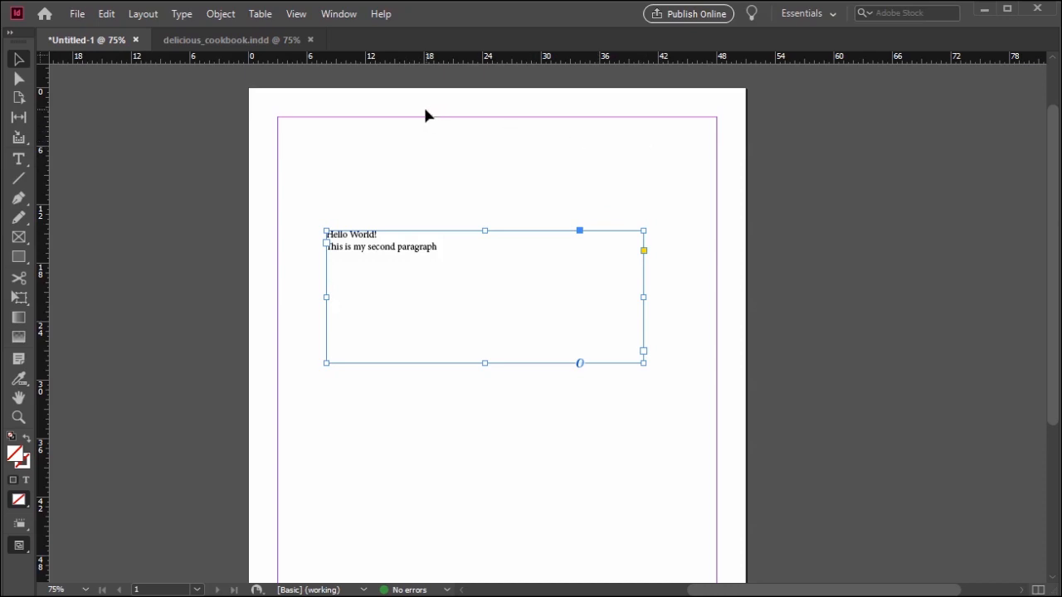
mouse_move(430, 52)
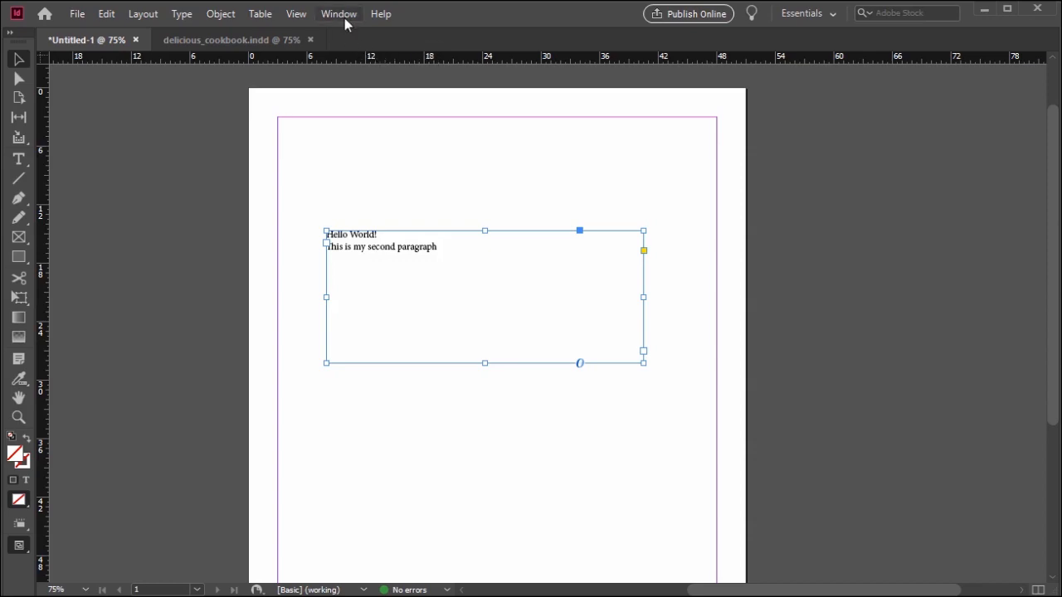
mouse_move(345, 18)
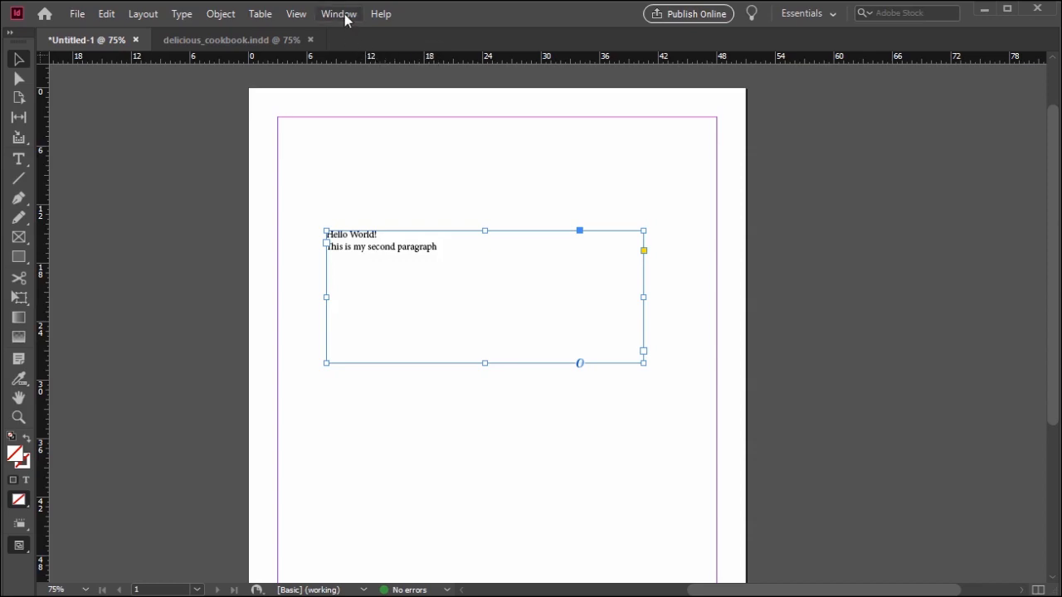
- Show the Character and Paragraph panels, enlarge 'Hello World!' and right-align the second paragraph
click(338, 14)
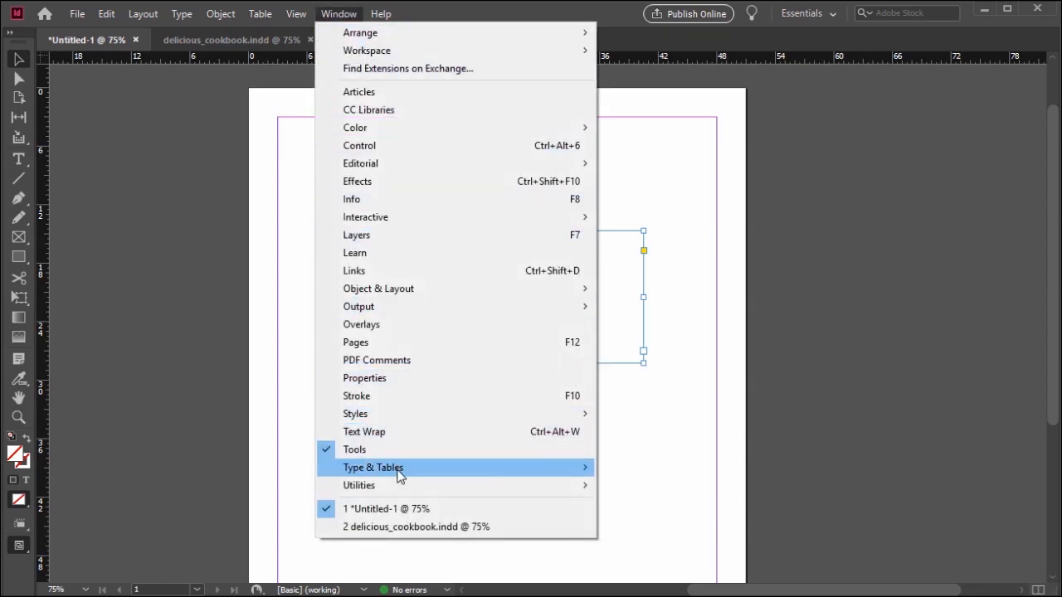
mouse_move(373, 467)
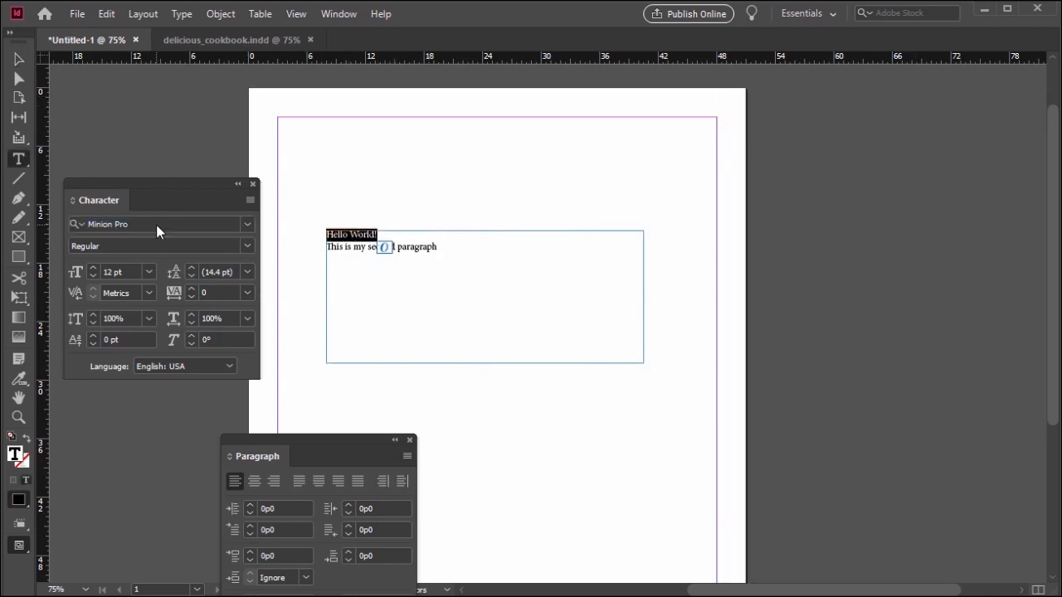
click(149, 271)
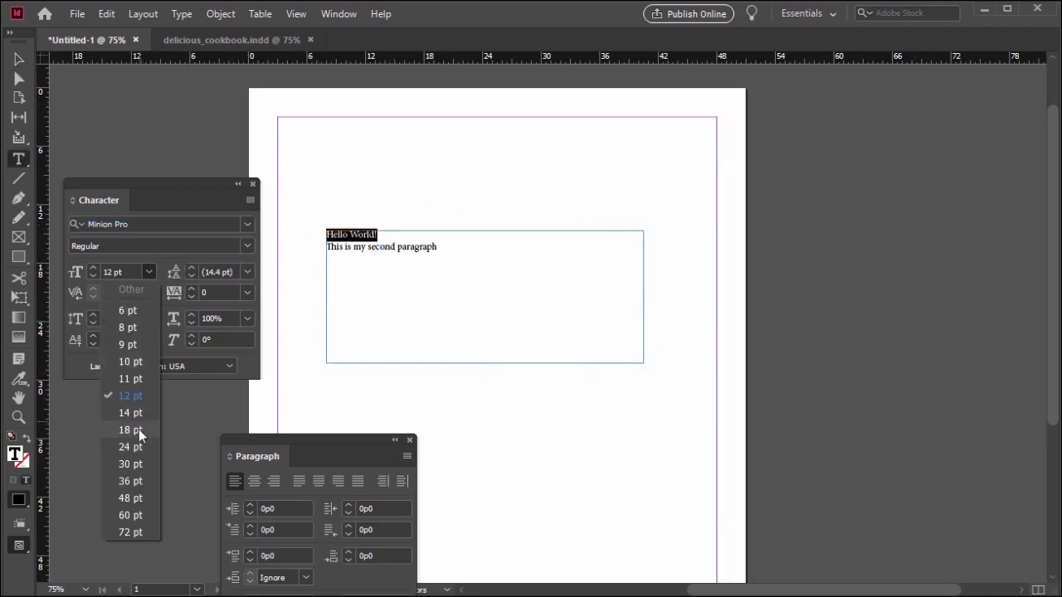
click(131, 464)
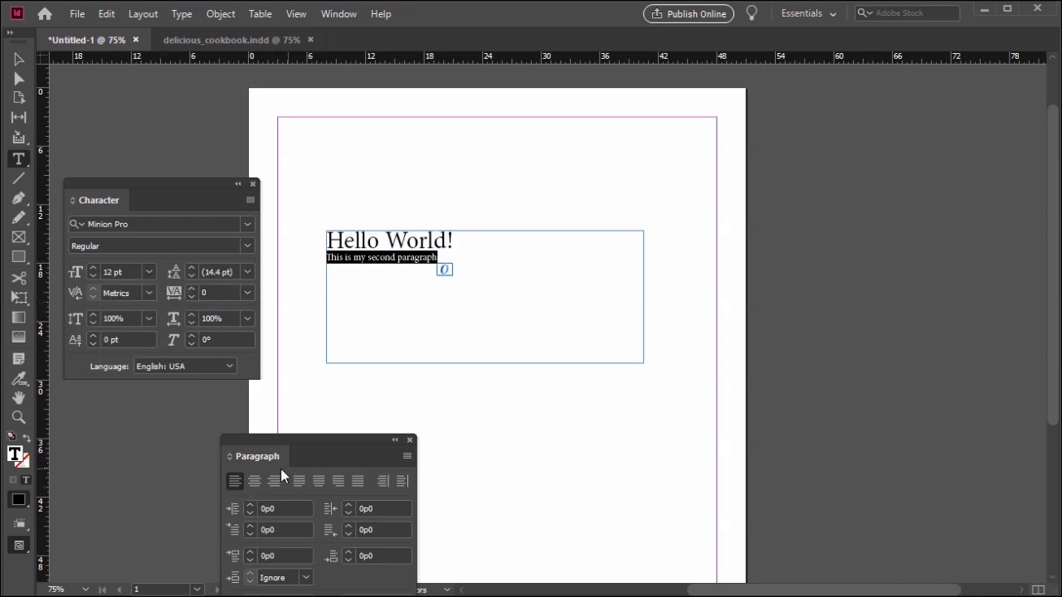
click(274, 481)
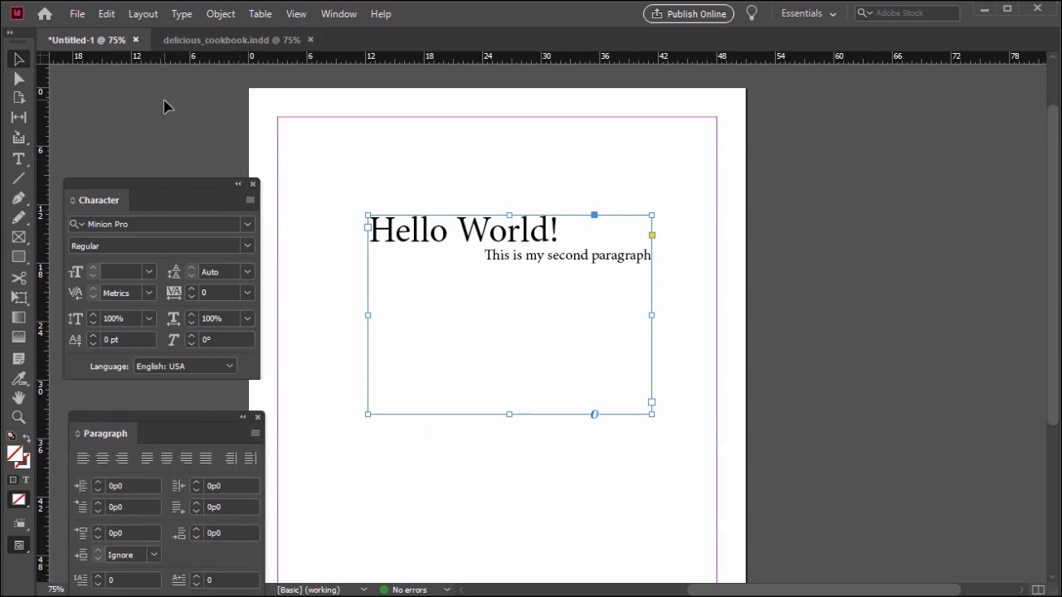
- Show the Paragraph Styles panel, then build Paragraph Style 1 from 'Hello World!' and apply it
click(337, 13)
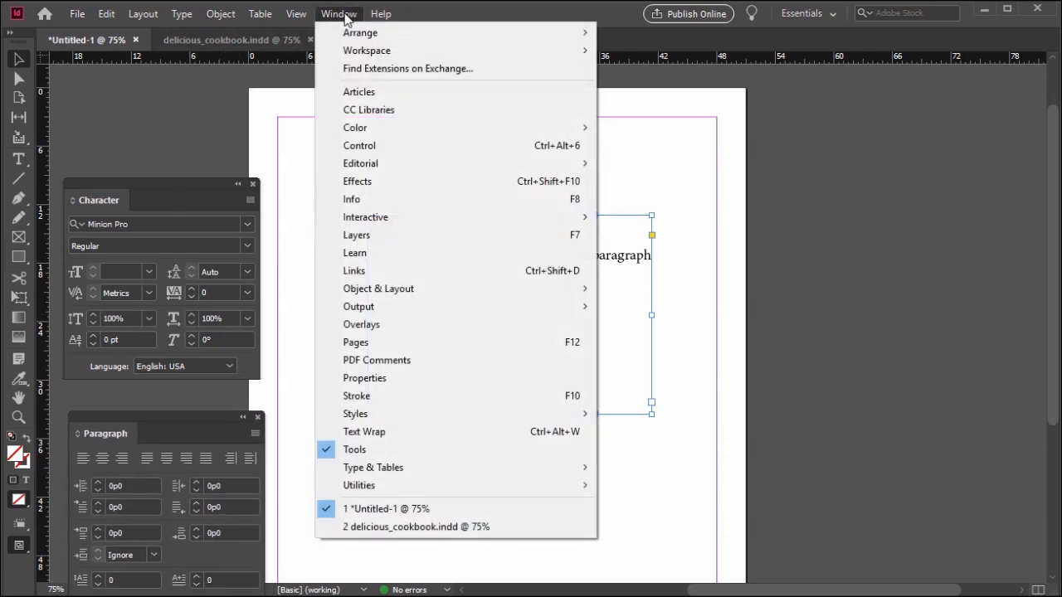
mouse_move(355, 413)
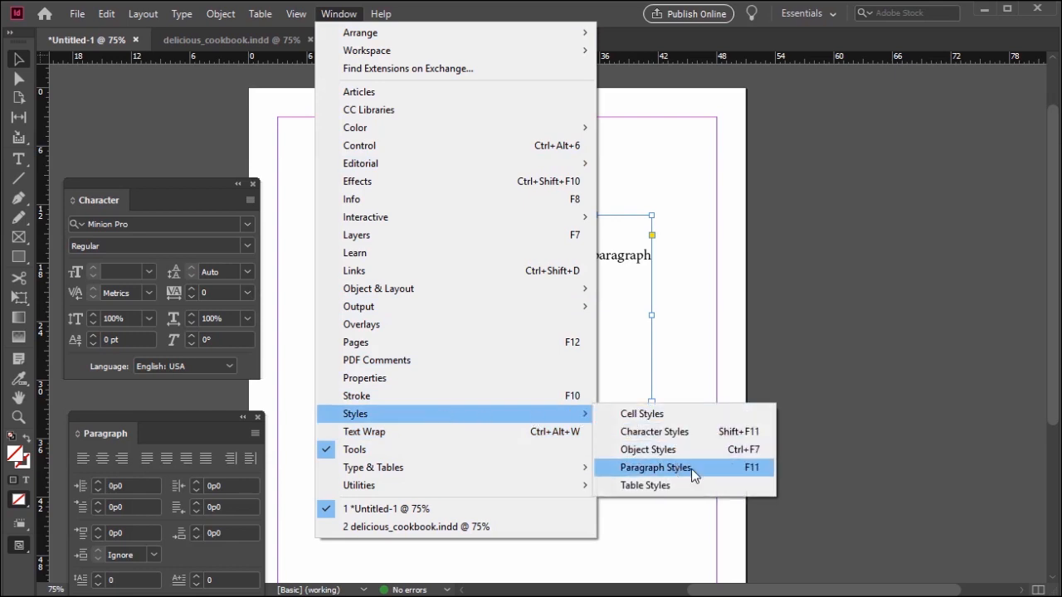
click(657, 467)
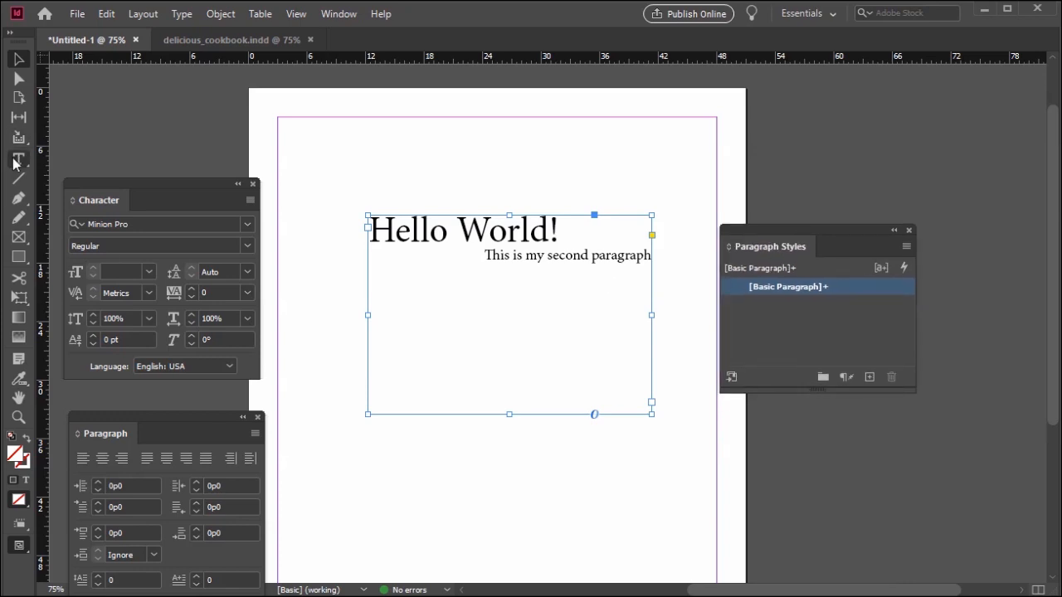
click(562, 230)
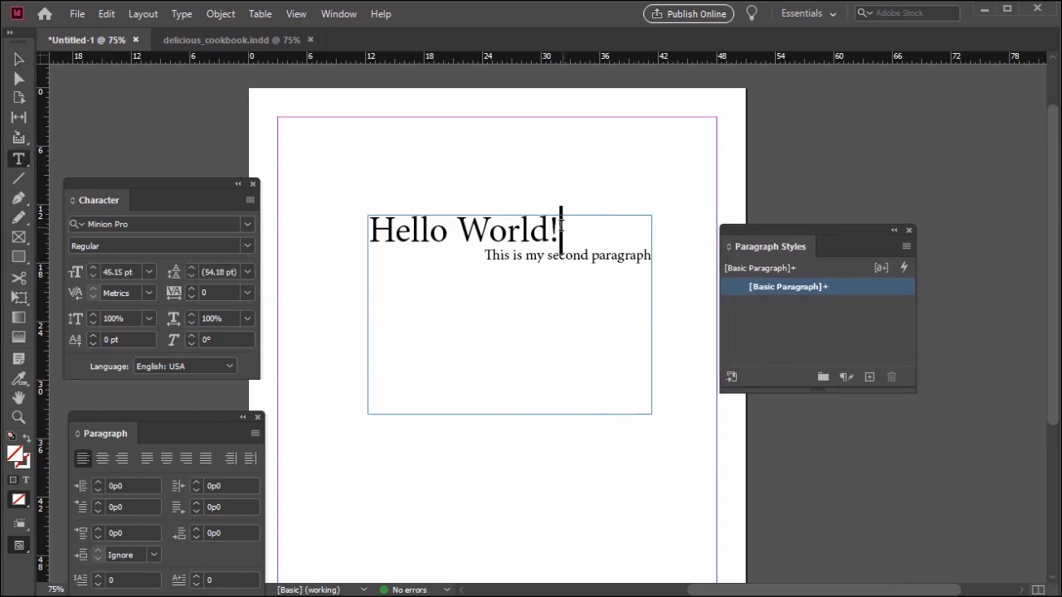
triple_click(465, 229)
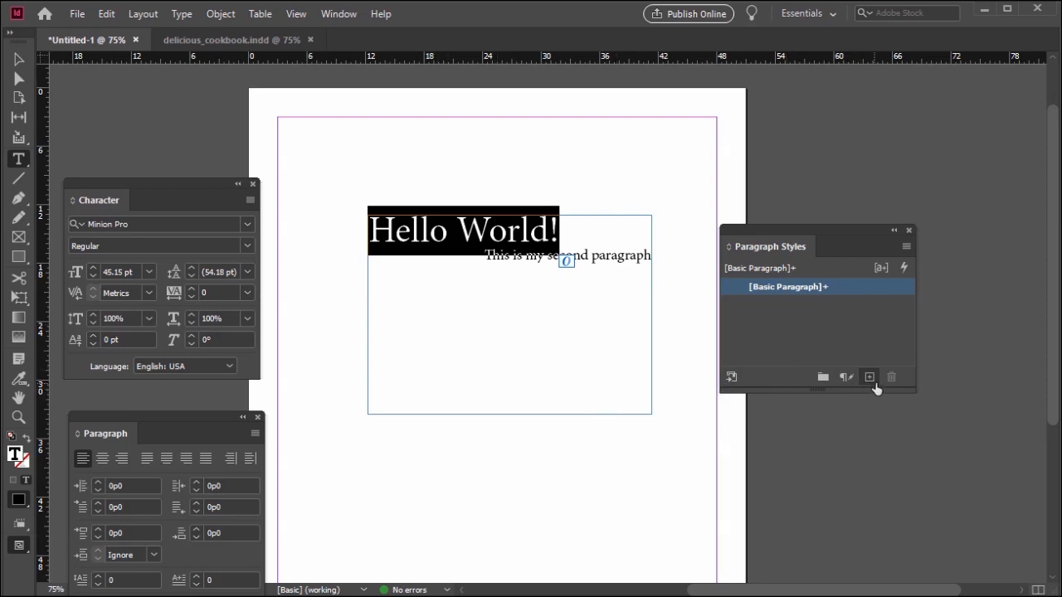
mouse_move(871, 390)
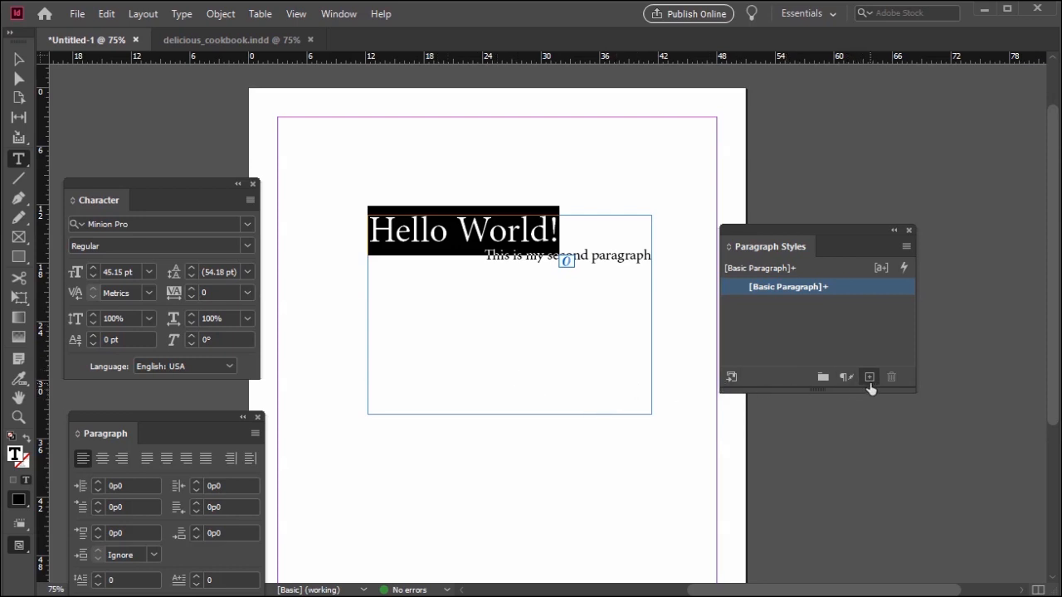
click(868, 378)
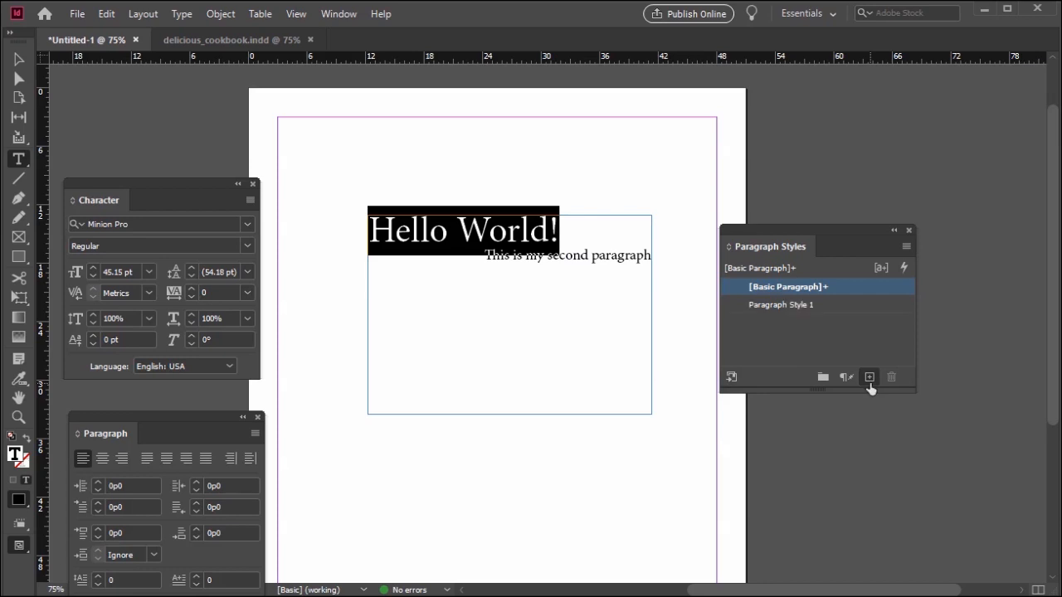
click(782, 304)
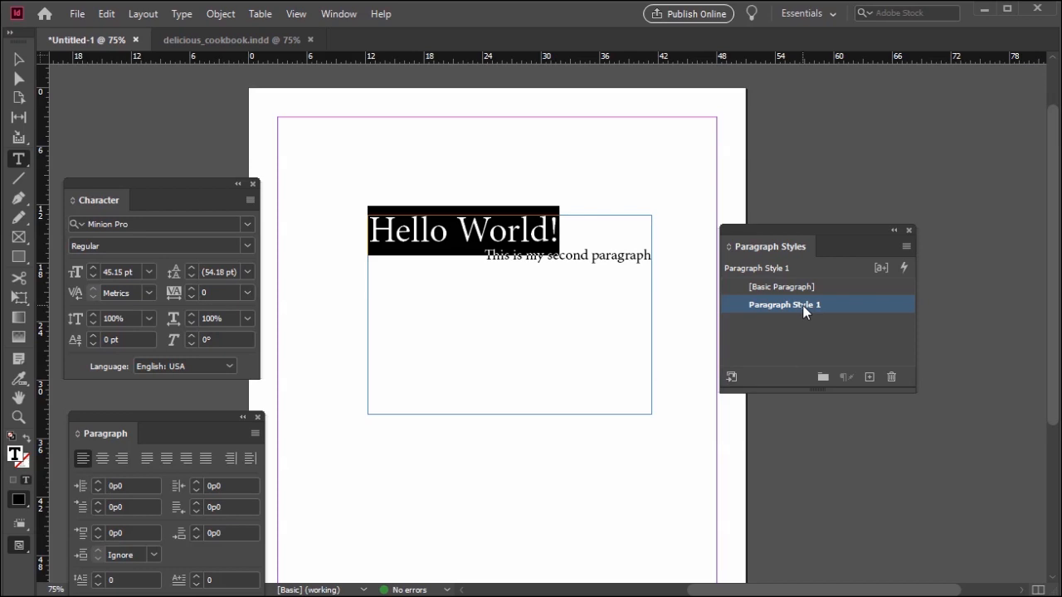
mouse_move(795, 309)
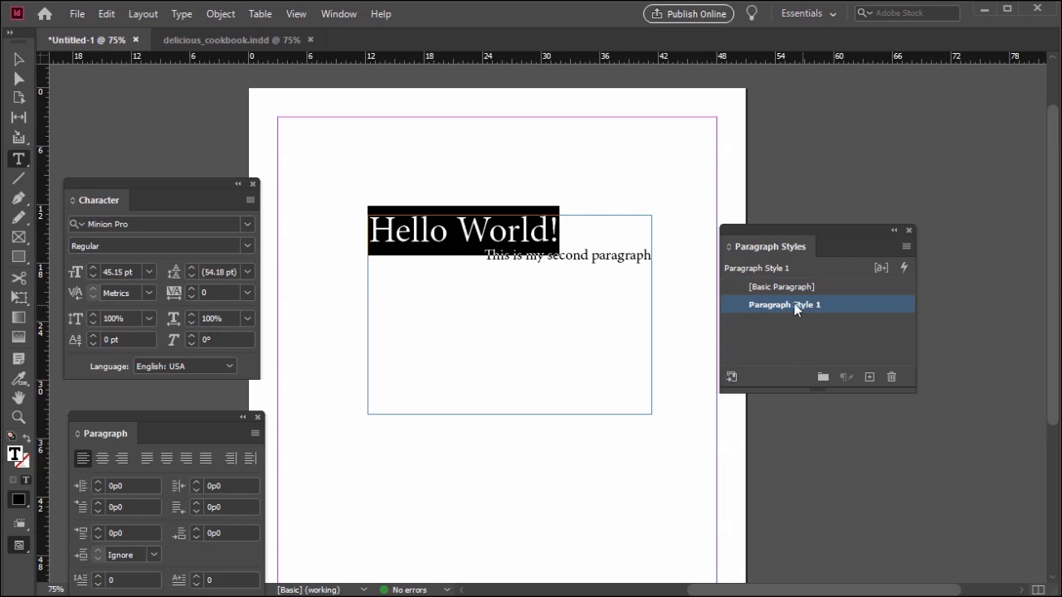
double_click(783, 305)
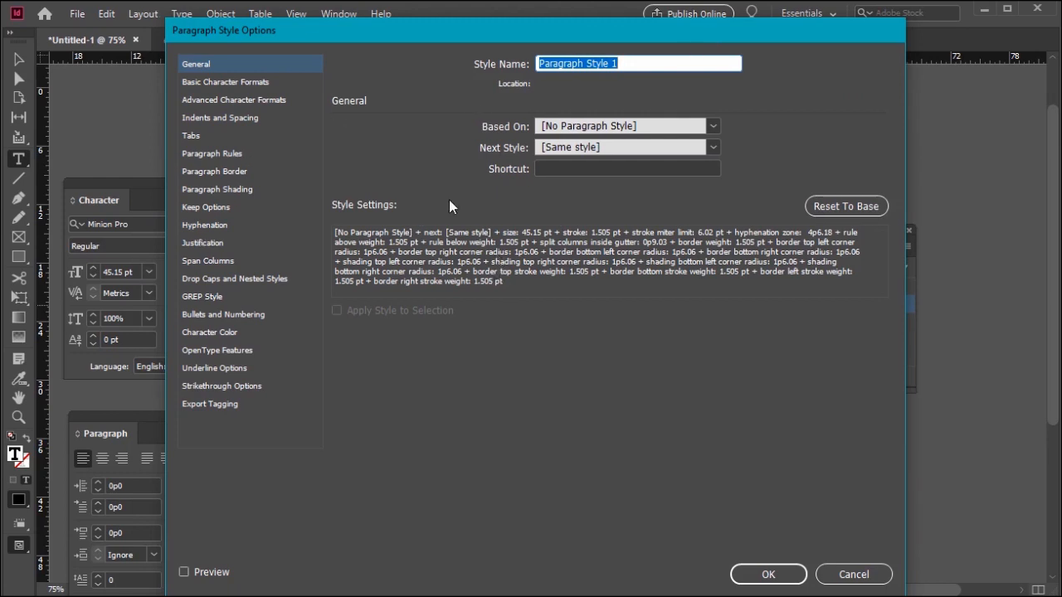
click(226, 81)
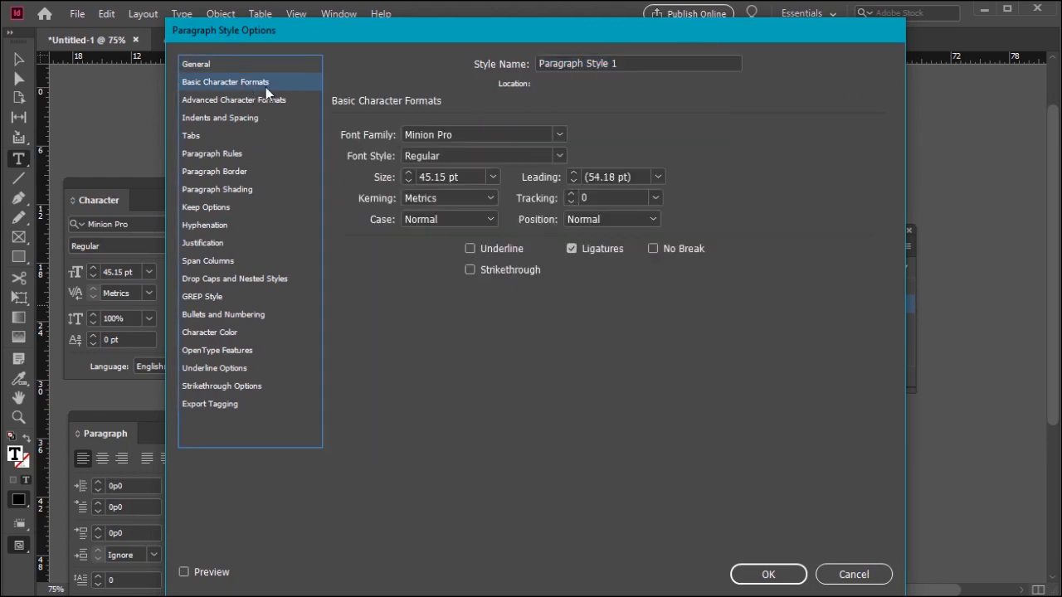
mouse_move(296, 208)
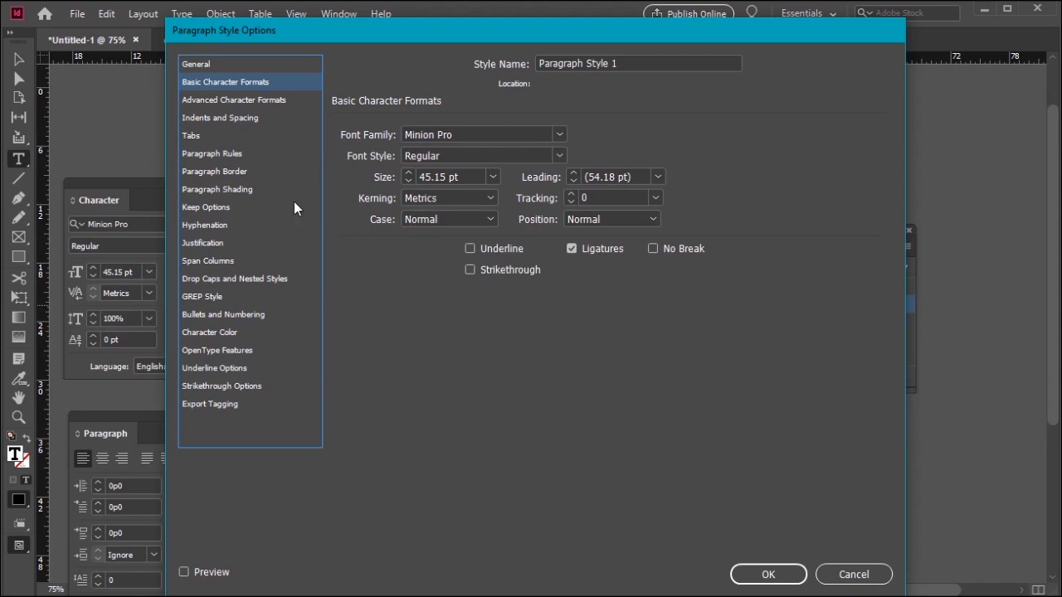
click(191, 135)
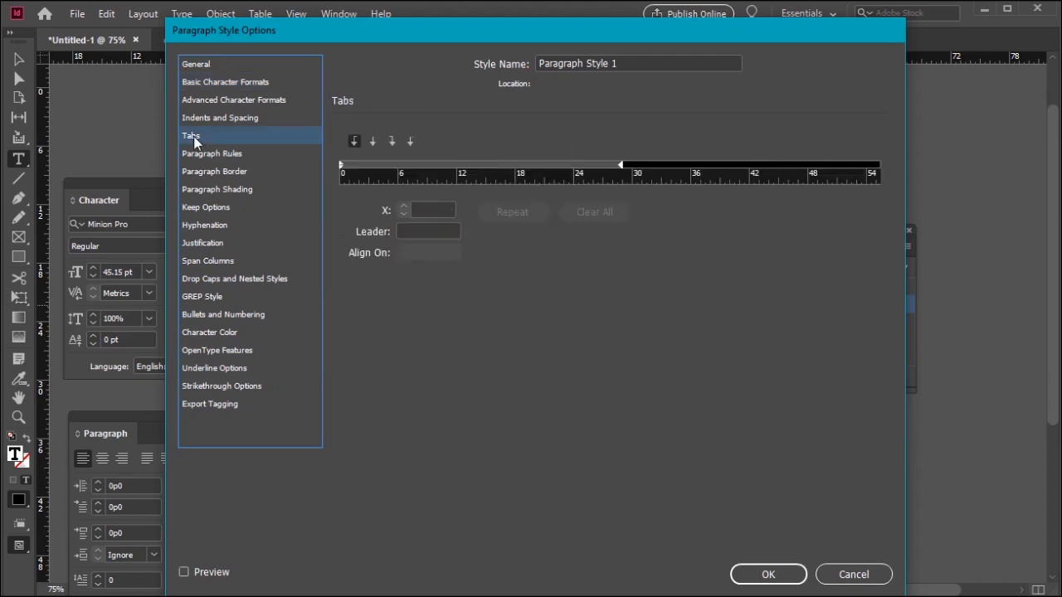
click(223, 314)
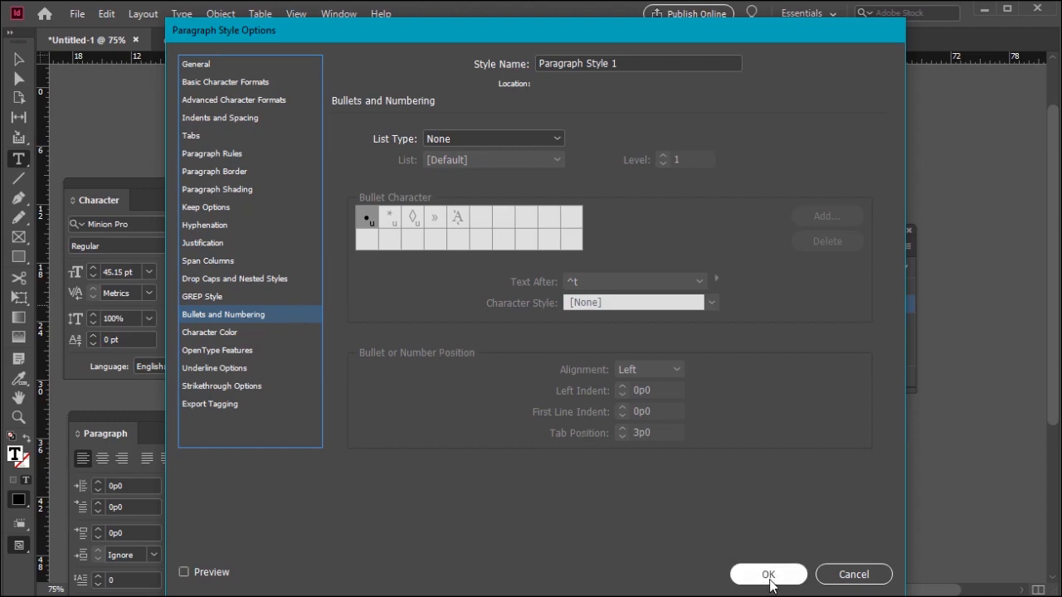
click(767, 574)
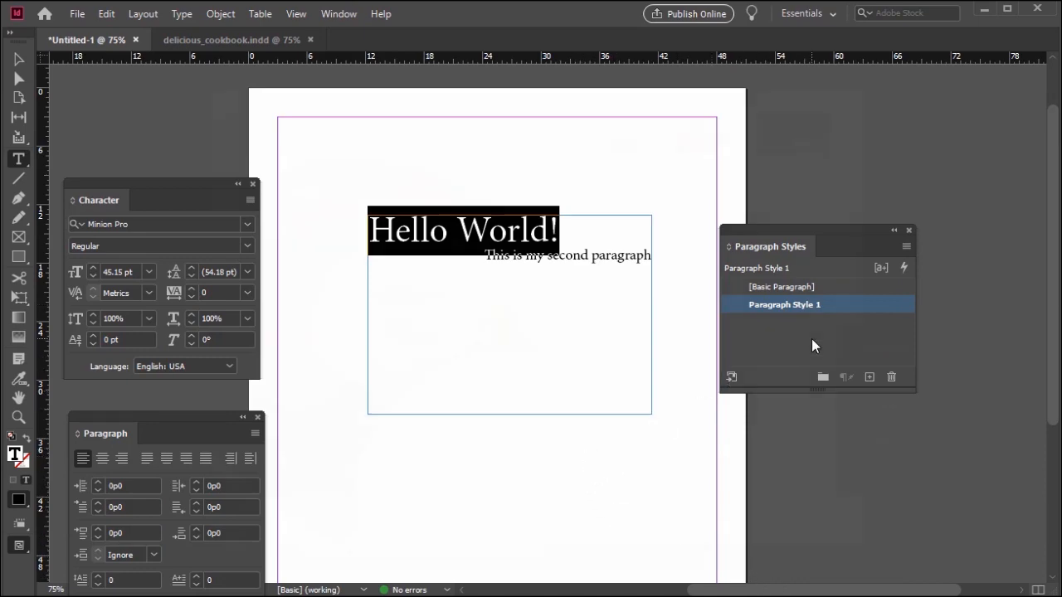
- Bring the delicious_cookbook.indd document to the front
click(215, 39)
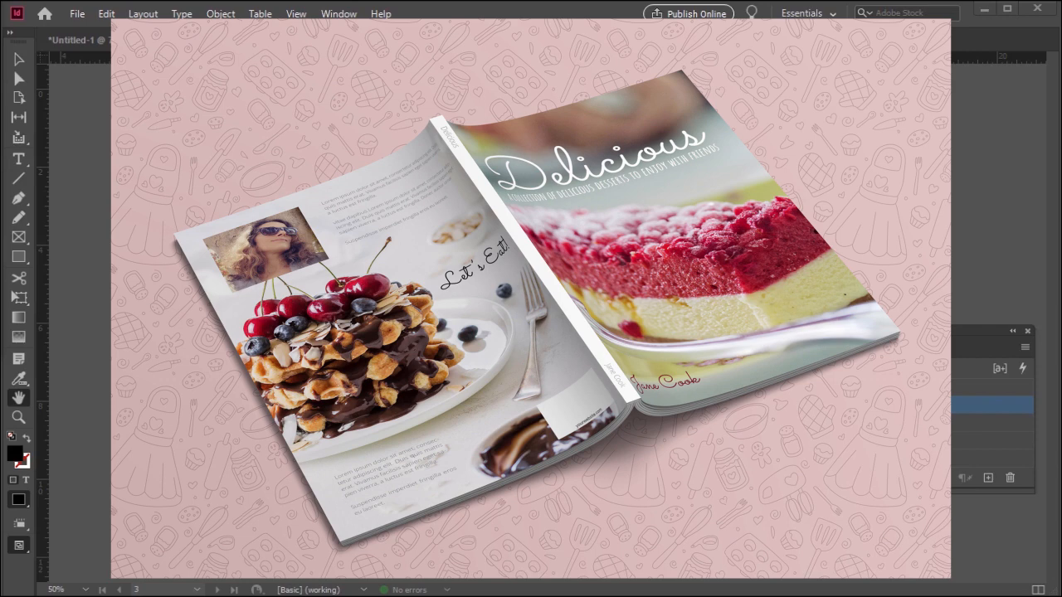
click(220, 39)
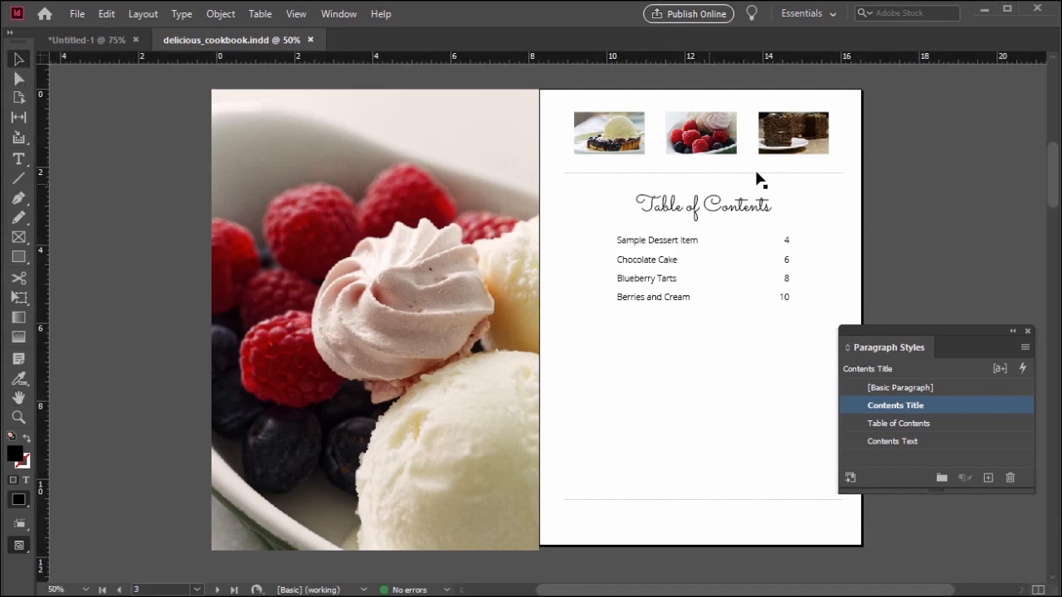
mouse_move(759, 320)
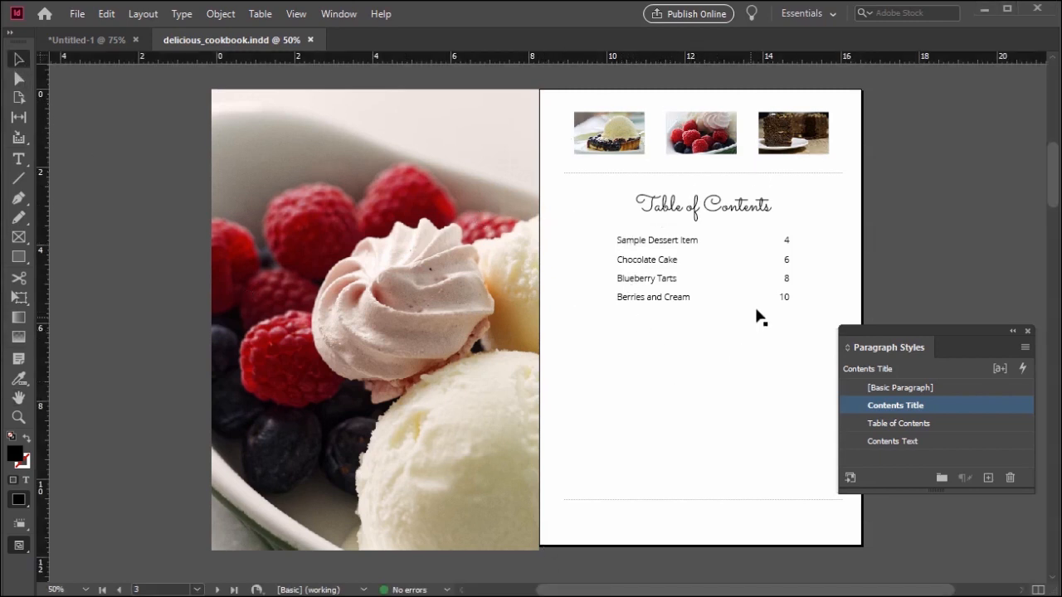
mouse_move(708, 409)
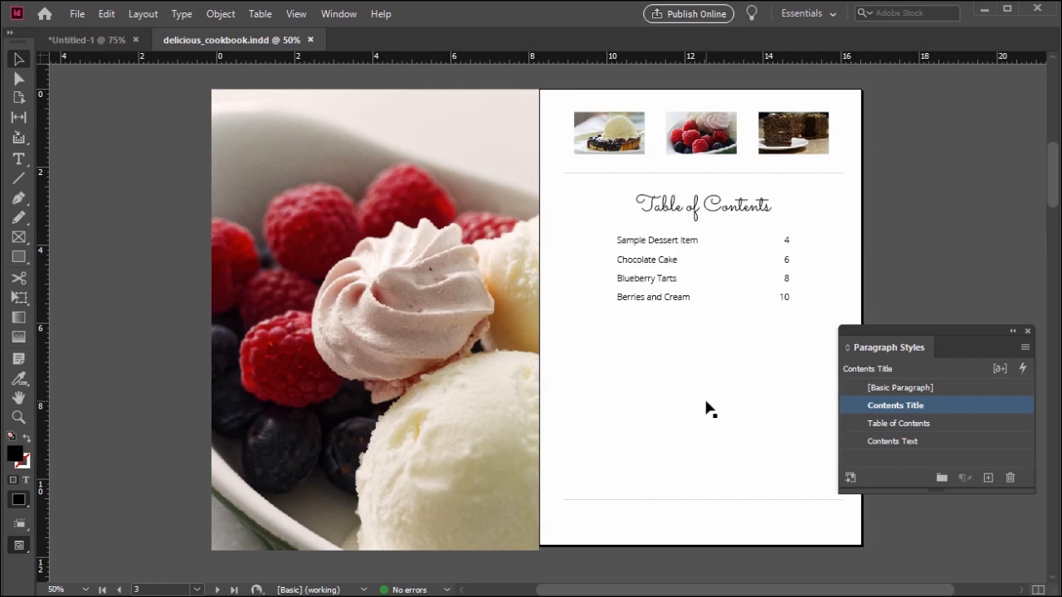
mouse_move(622, 403)
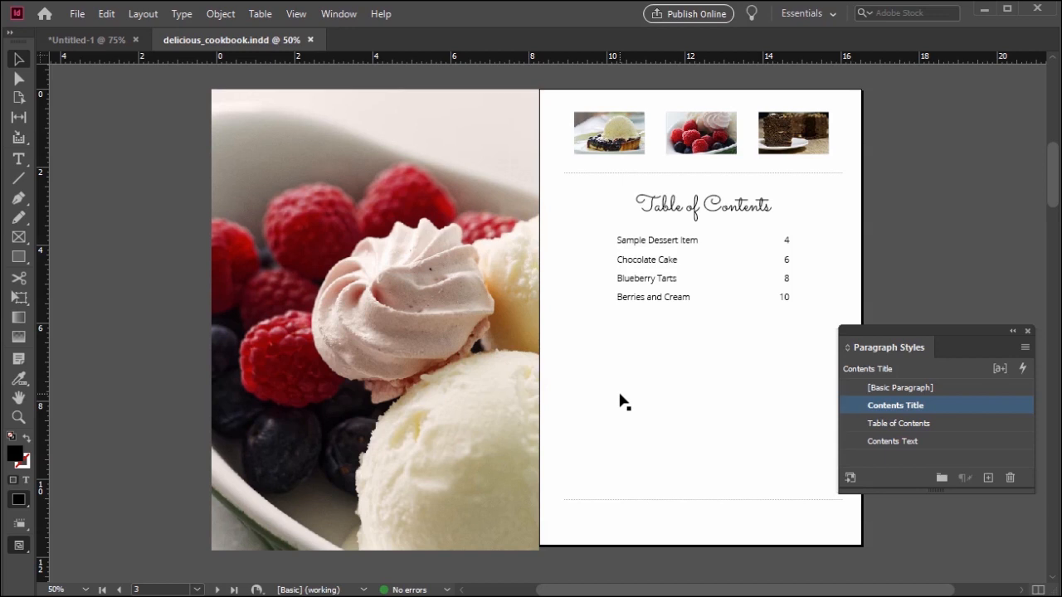
- Scroll down from page 3 to the Sample Dessert Item spread on pages 4–5
scroll(down, 3)
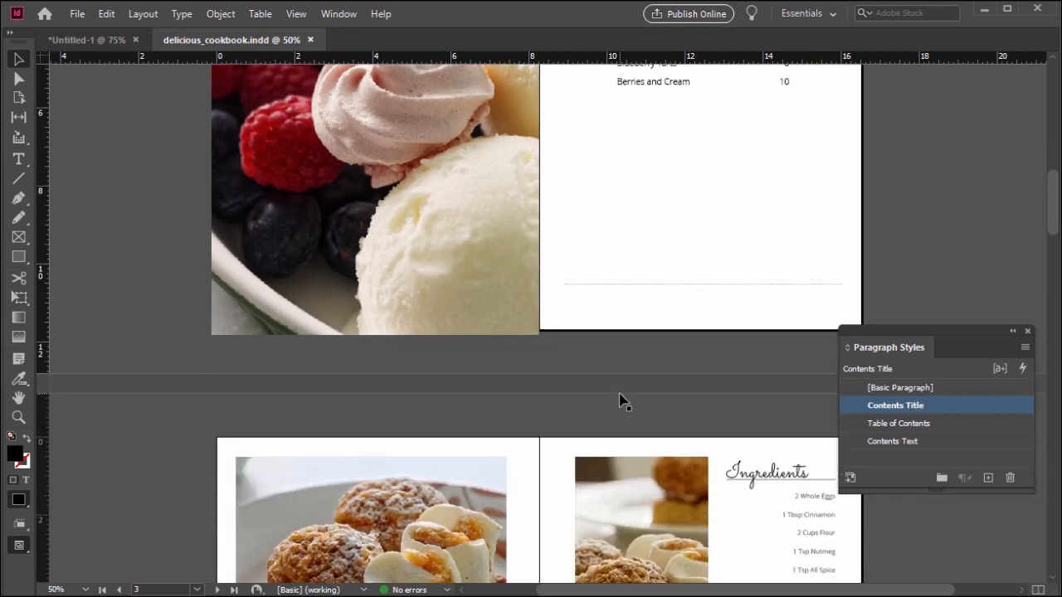
scroll(down, 3)
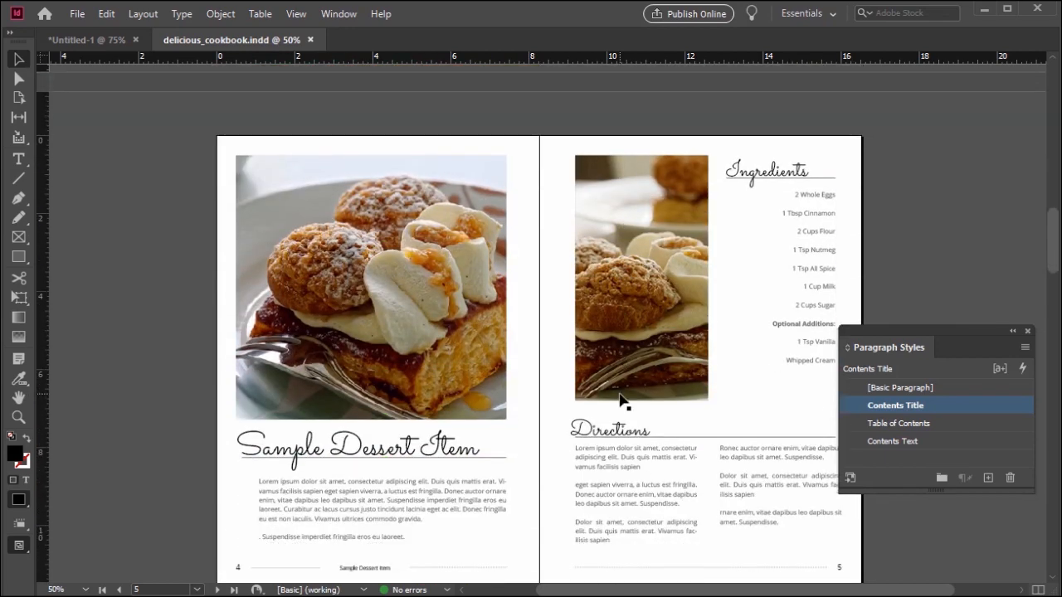
scroll(down, 3)
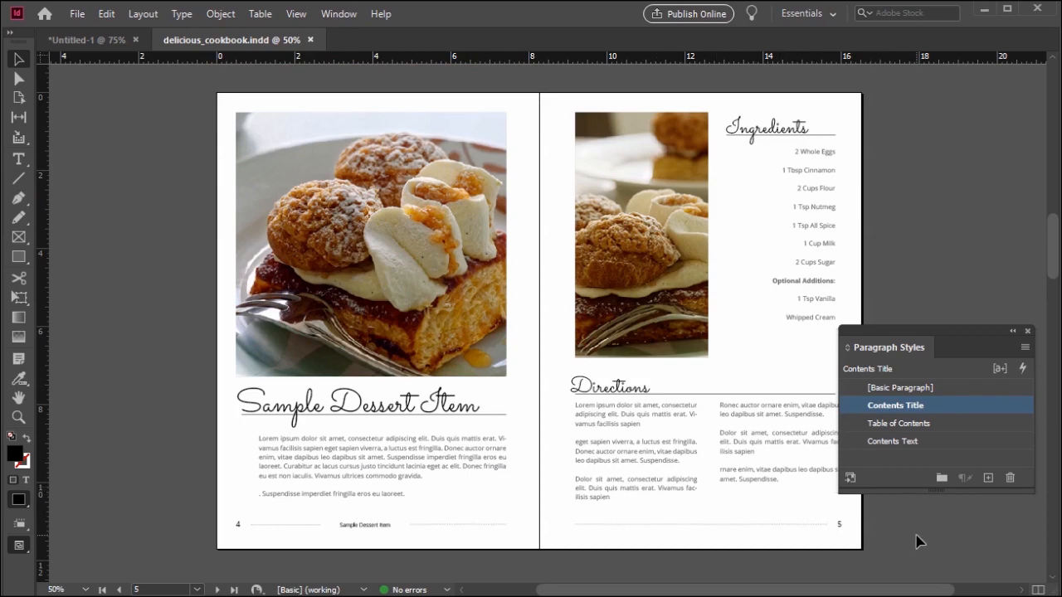
mouse_move(694, 492)
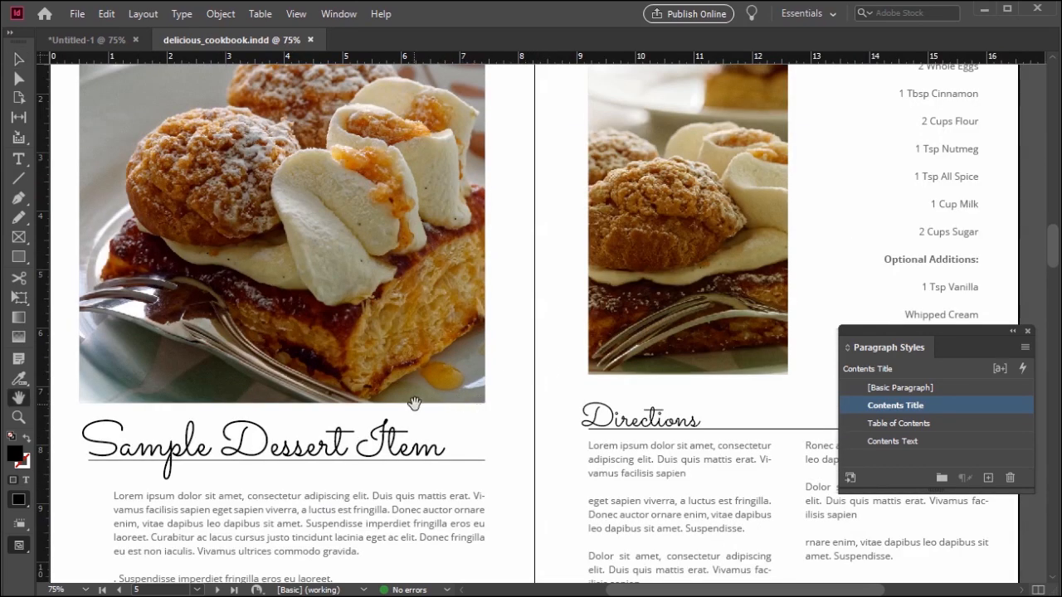
- Scroll to page 6 and select the Chocolate Cake footer to confirm its Table of Contents style
scroll(down, 3)
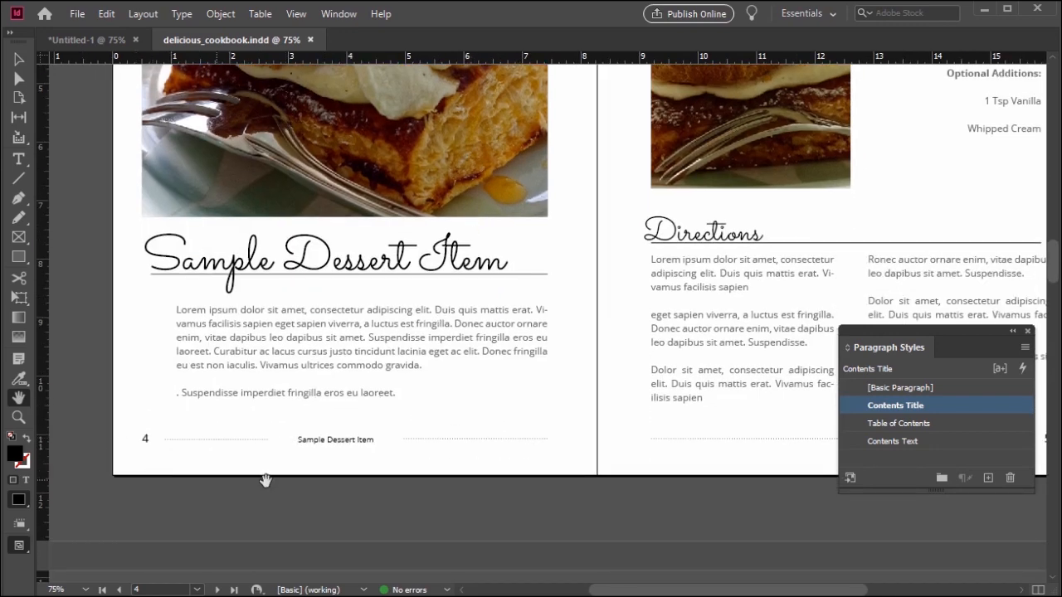
mouse_move(406, 493)
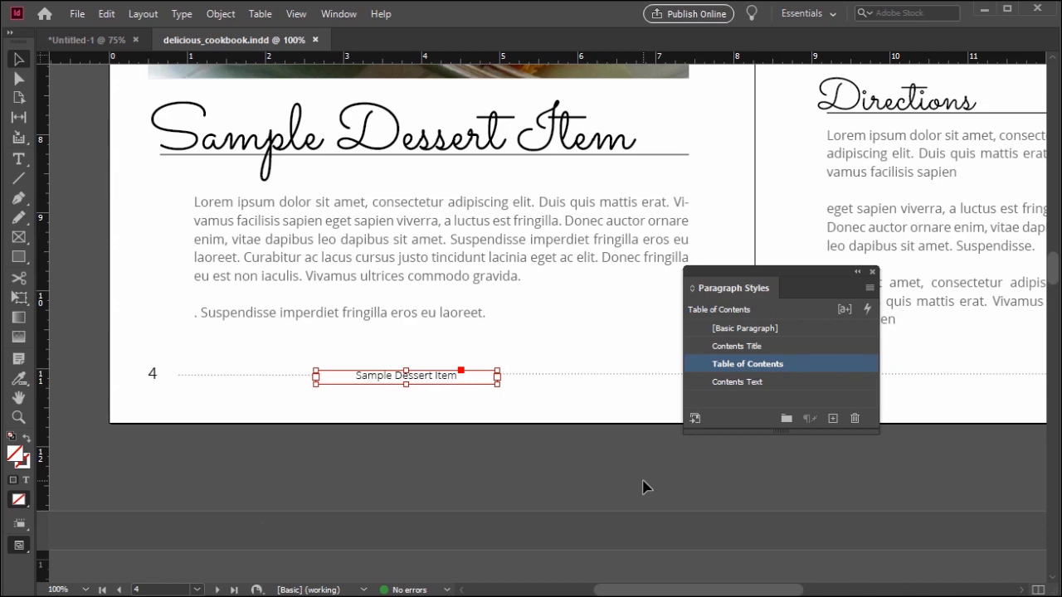
mouse_move(585, 380)
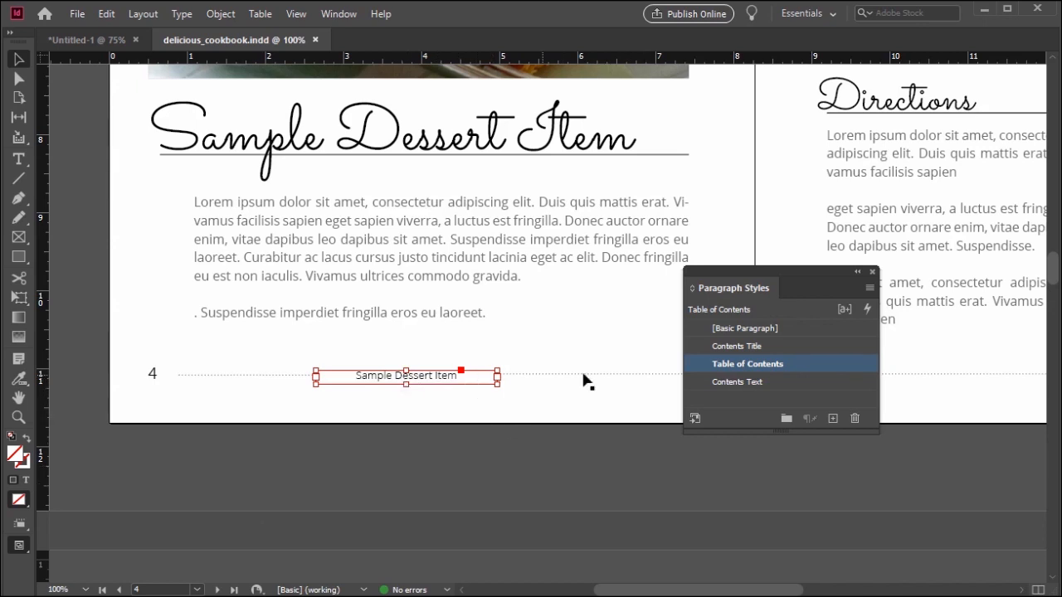
scroll(down, 3)
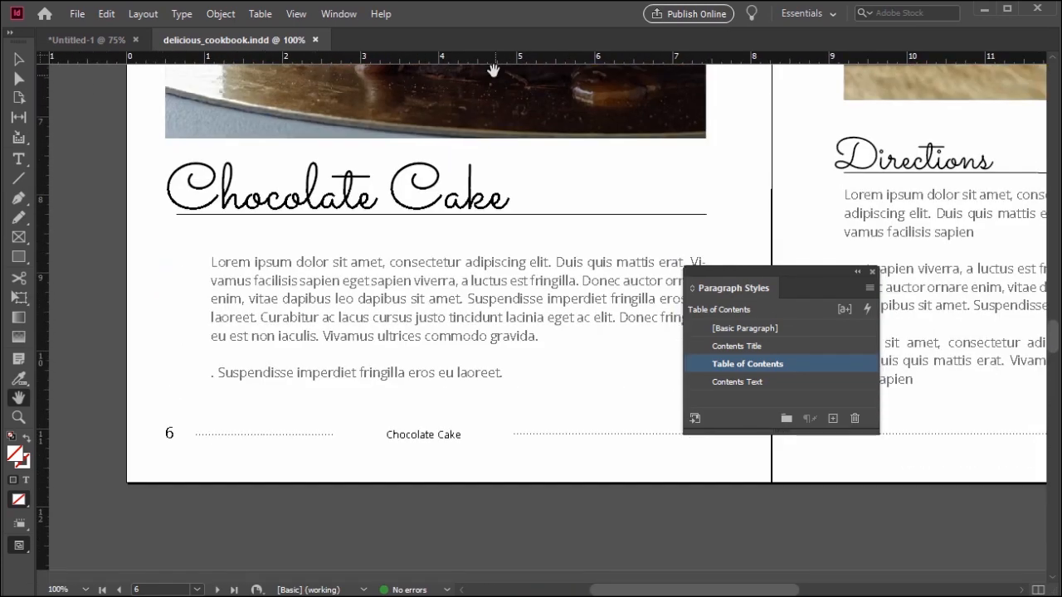
mouse_move(468, 450)
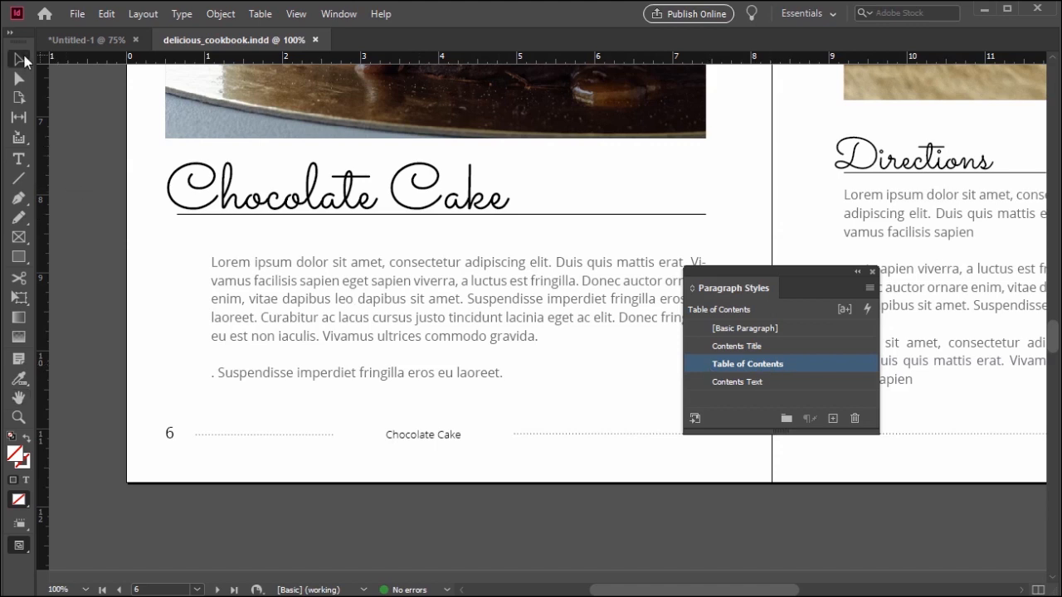
click(423, 434)
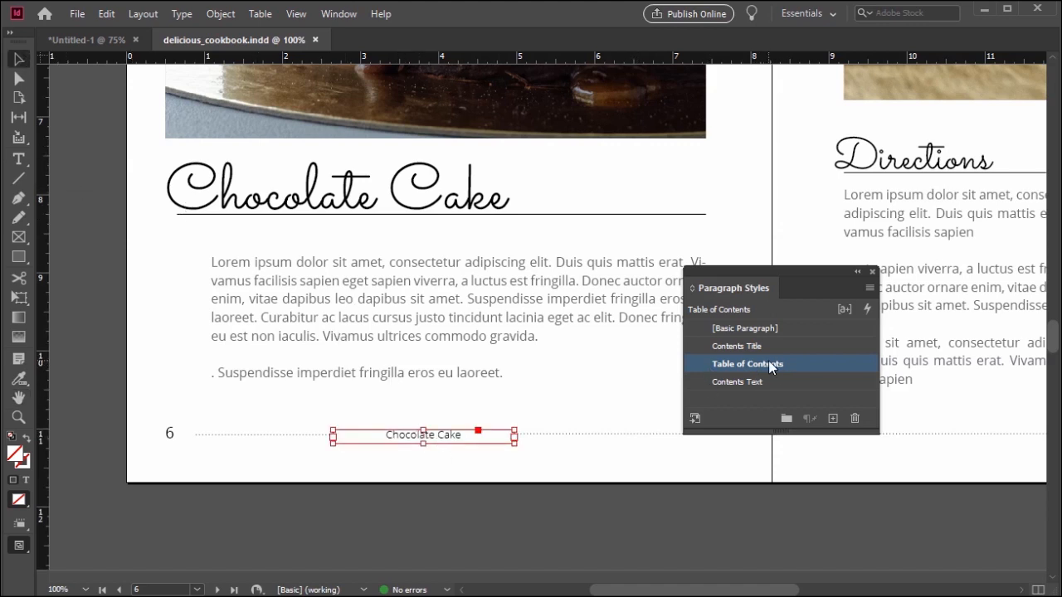
mouse_move(506, 375)
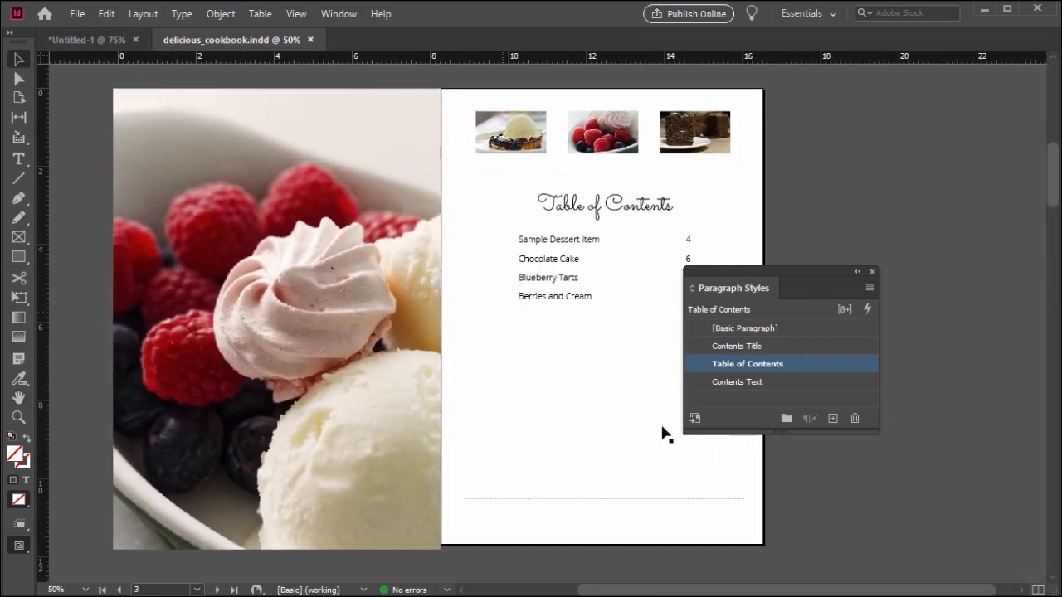
- Delete the old table of contents on page 3 and open the Table of Contents settings
click(563, 265)
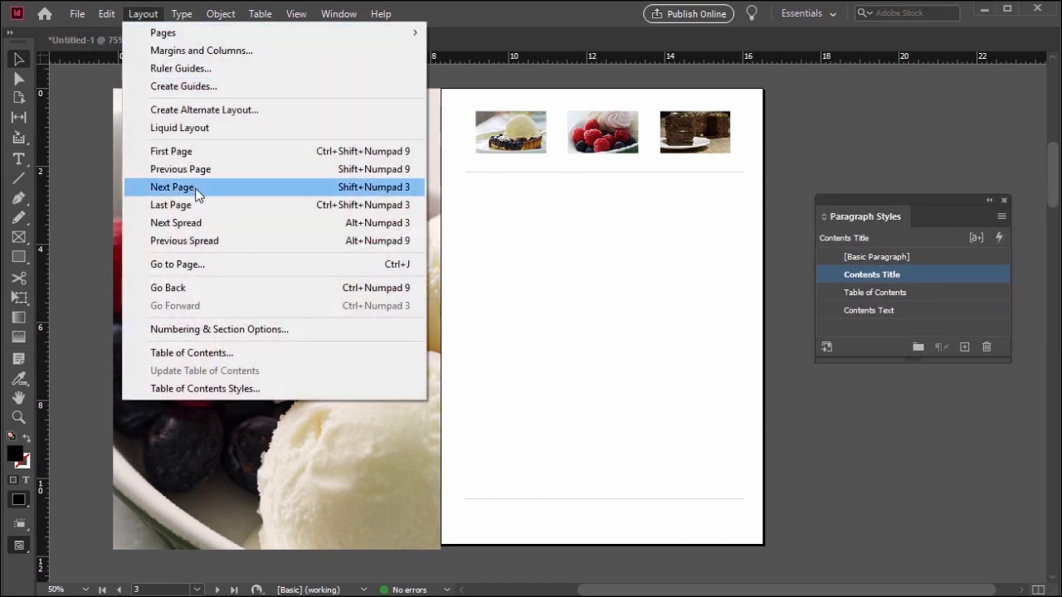
mouse_move(244, 352)
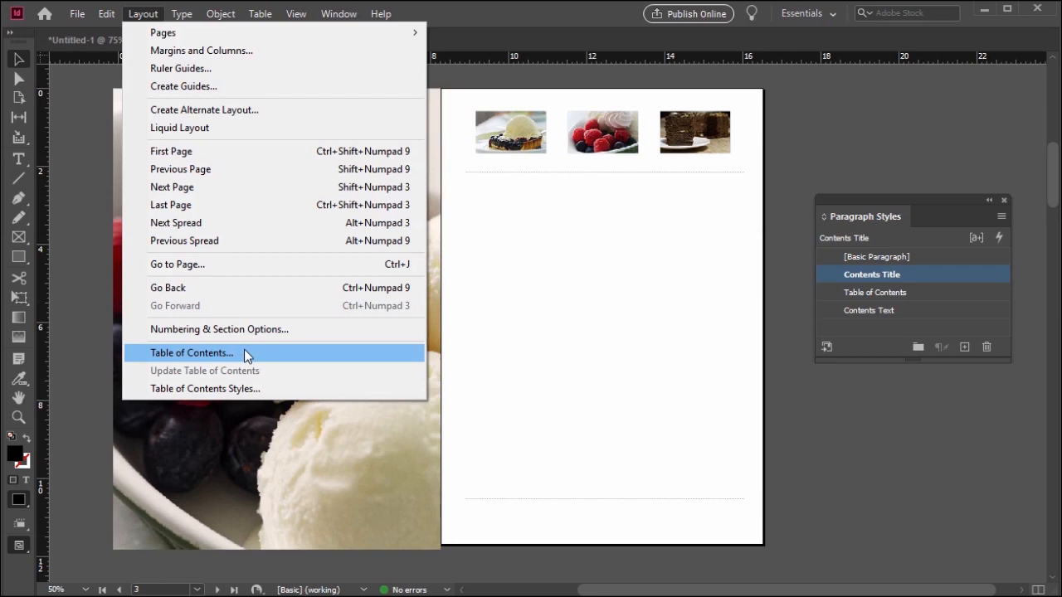
click(191, 353)
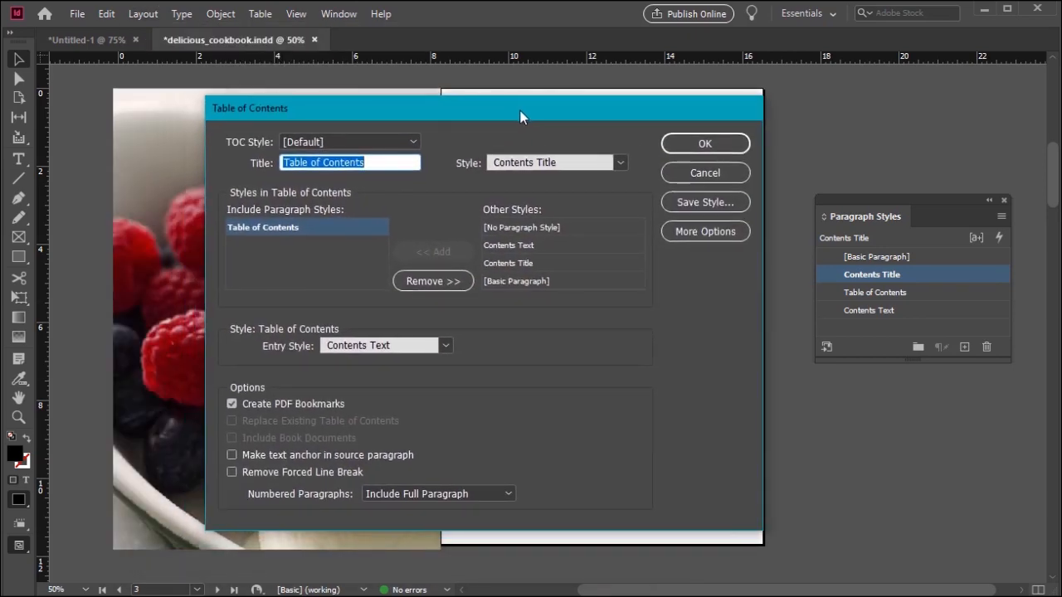
mouse_move(589, 369)
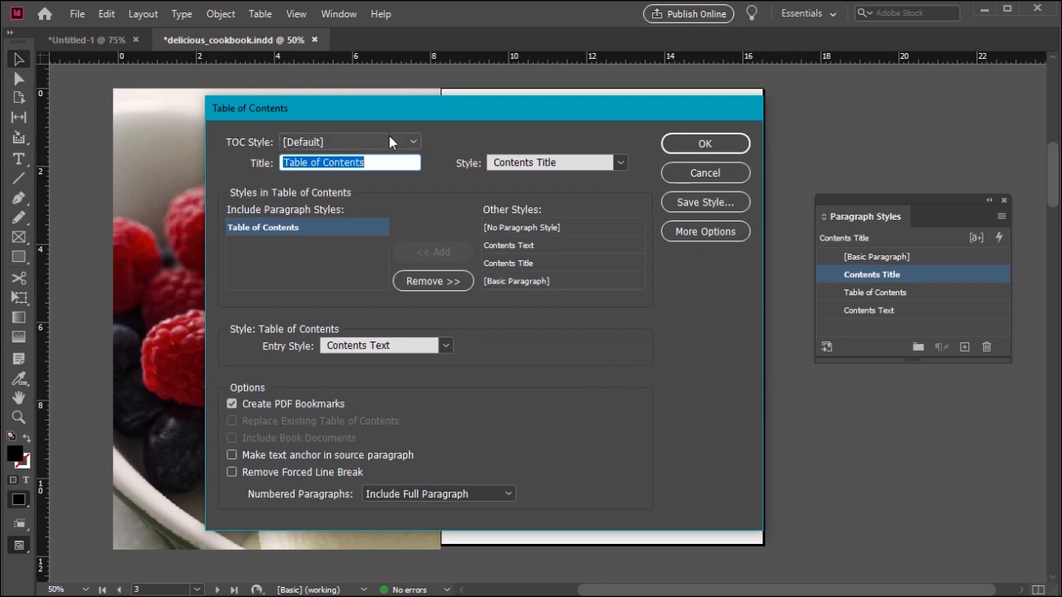
mouse_move(379, 147)
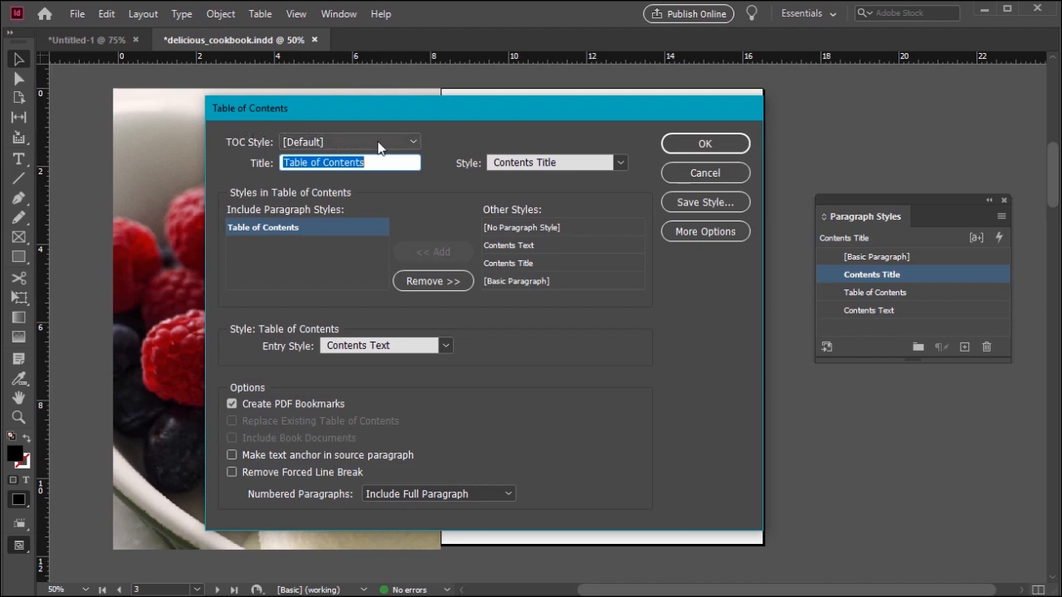
- Set the table of contents title style to Contents Title
click(351, 161)
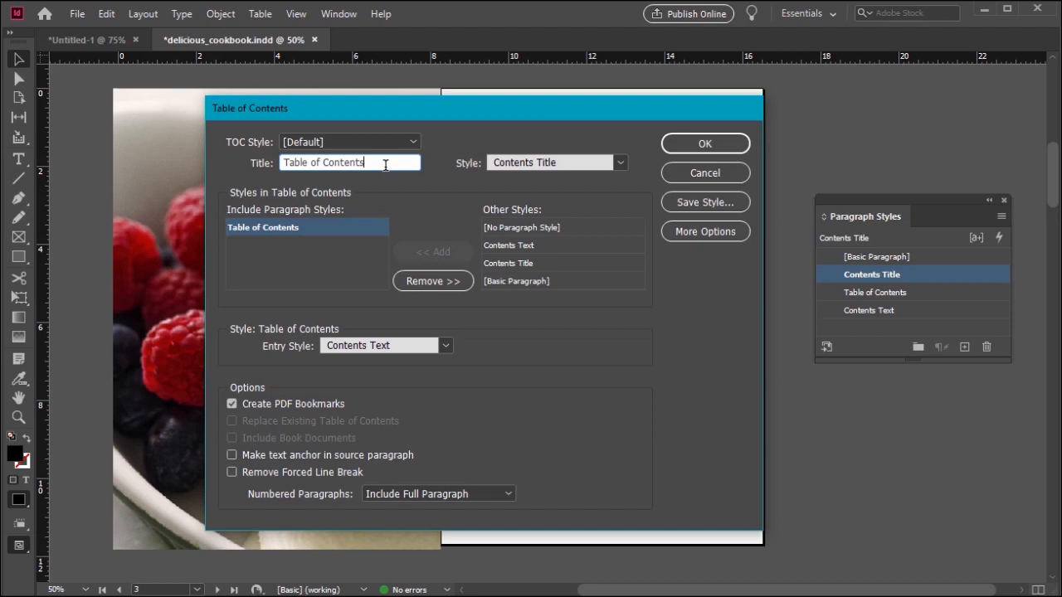
double_click(342, 162)
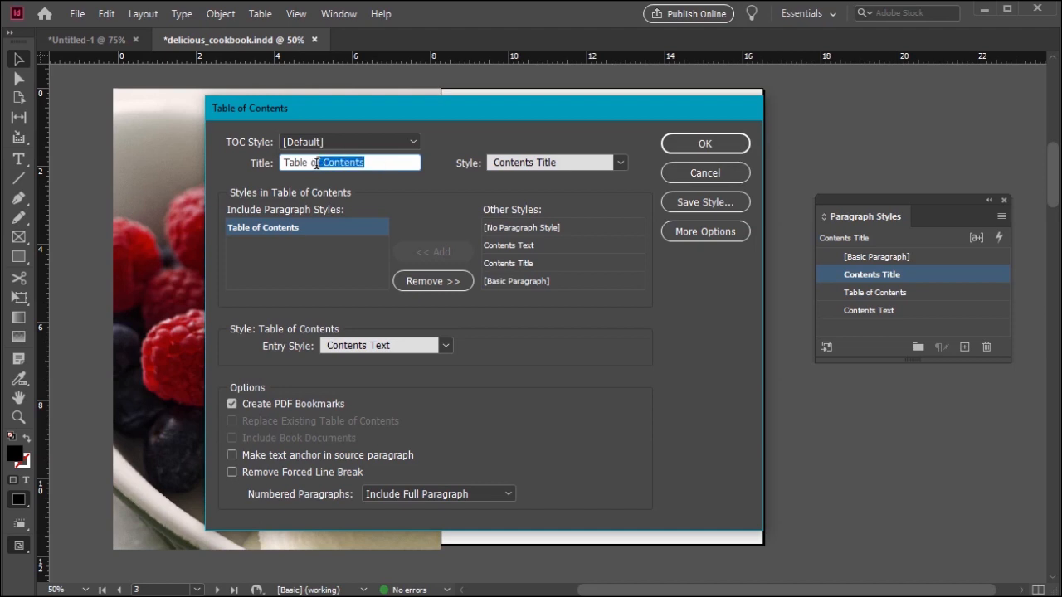
click(400, 162)
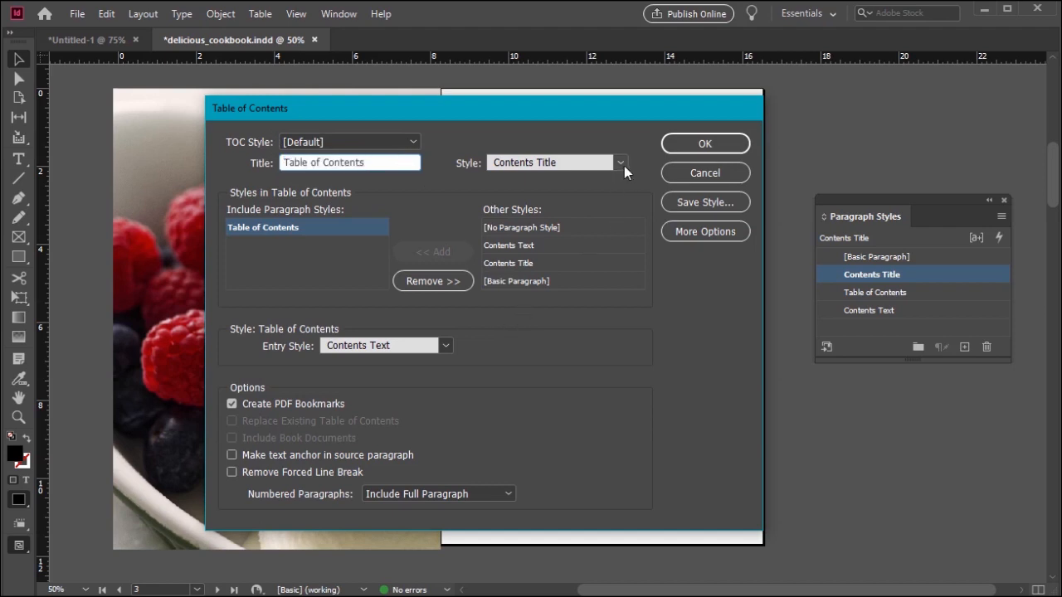
click(620, 162)
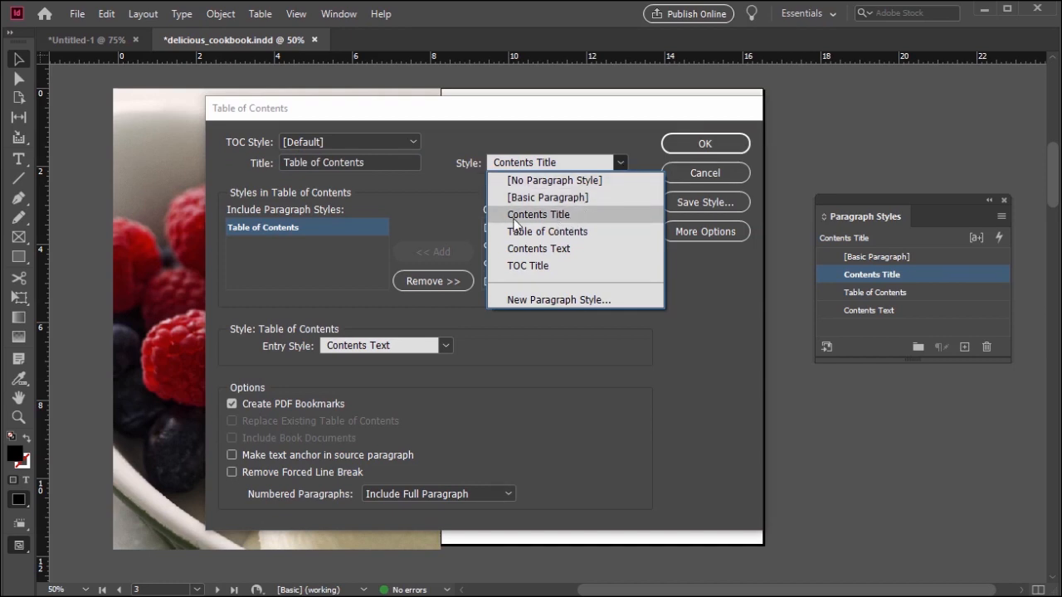
click(537, 214)
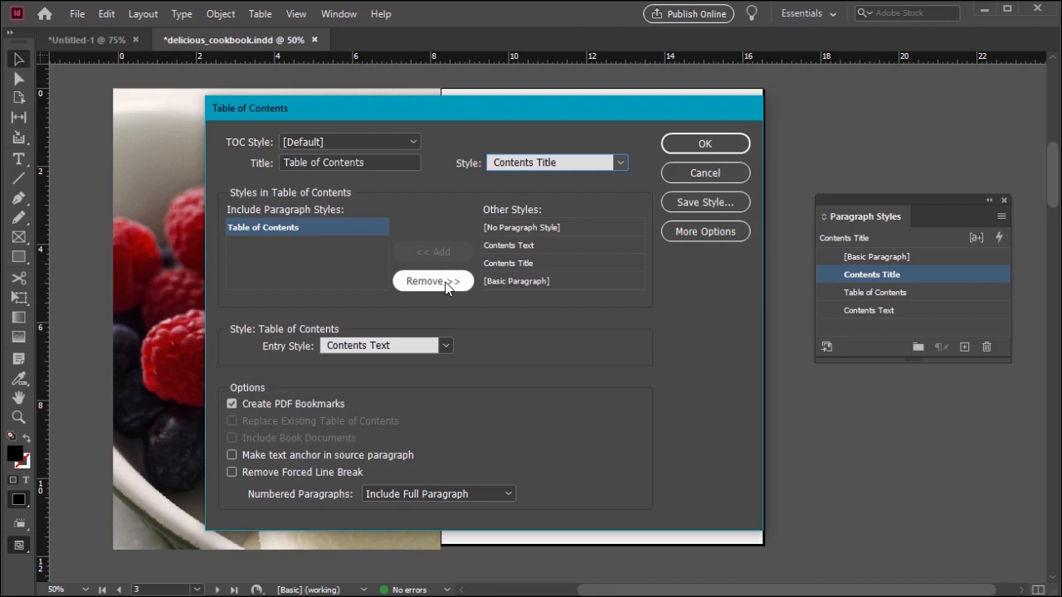
- Re-add the Table of Contents style to the included paragraph styles
click(432, 280)
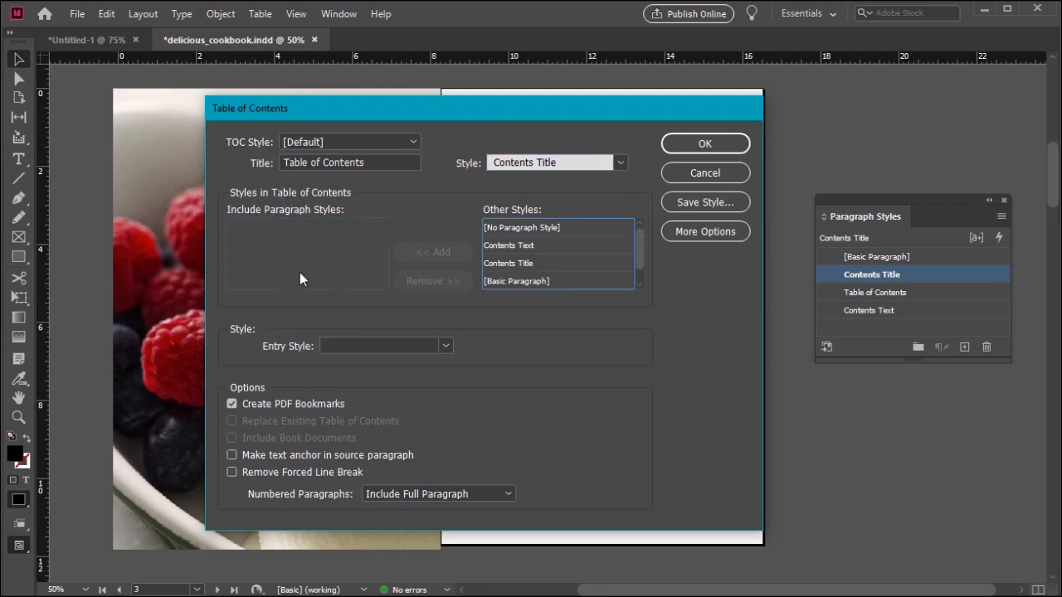
mouse_move(640, 246)
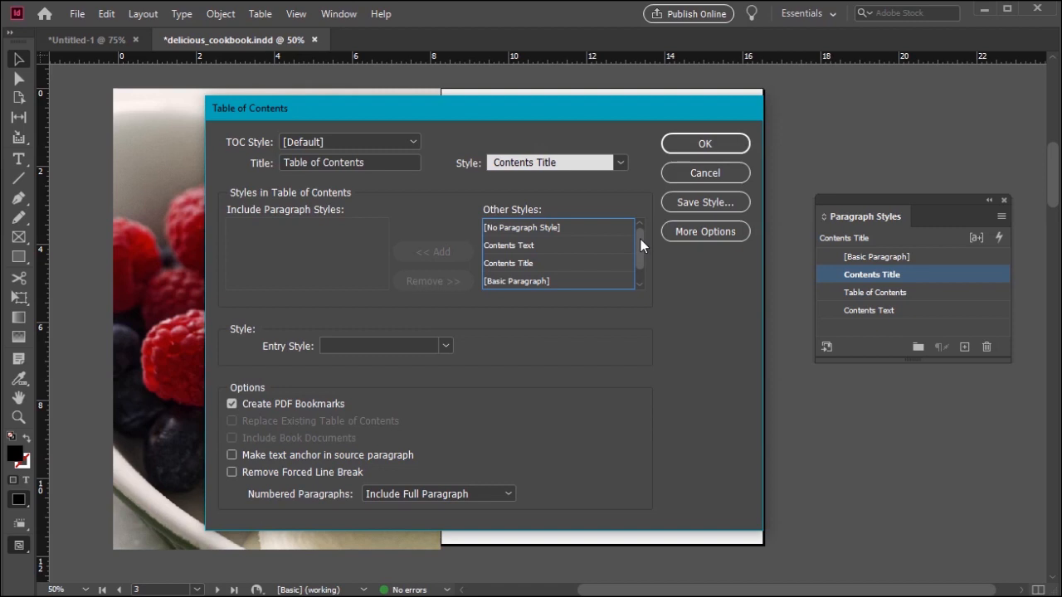
click(519, 280)
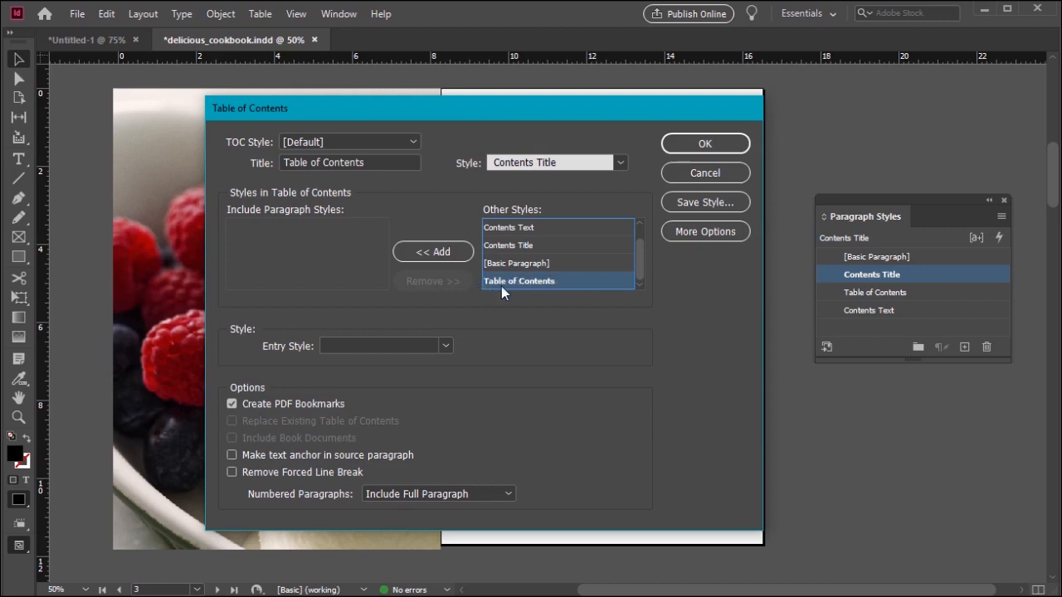
click(432, 251)
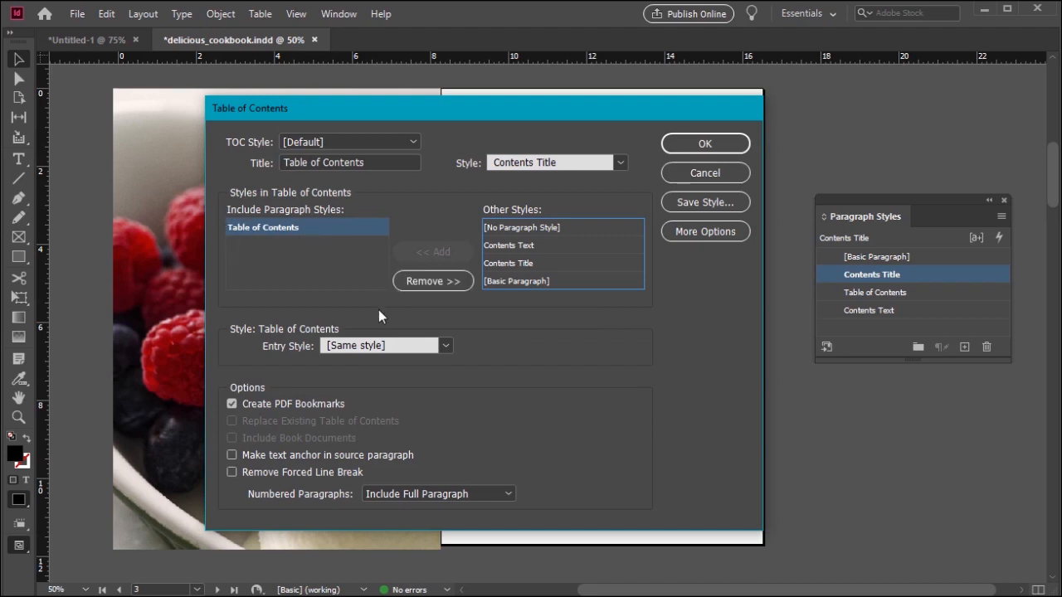
mouse_move(535, 376)
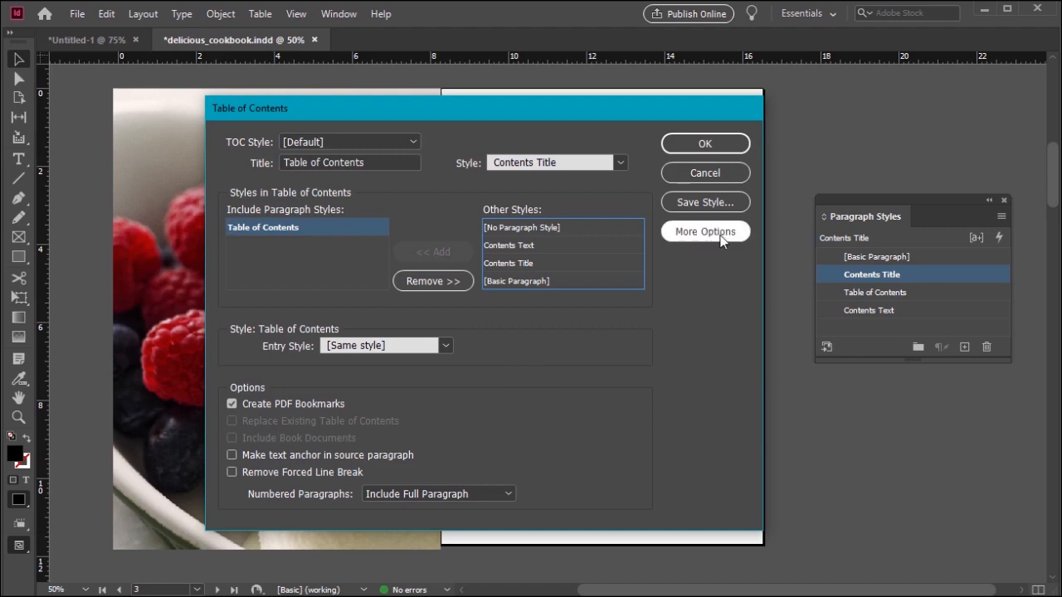
- Expand More Options and set the entry style to Contents Text
click(704, 231)
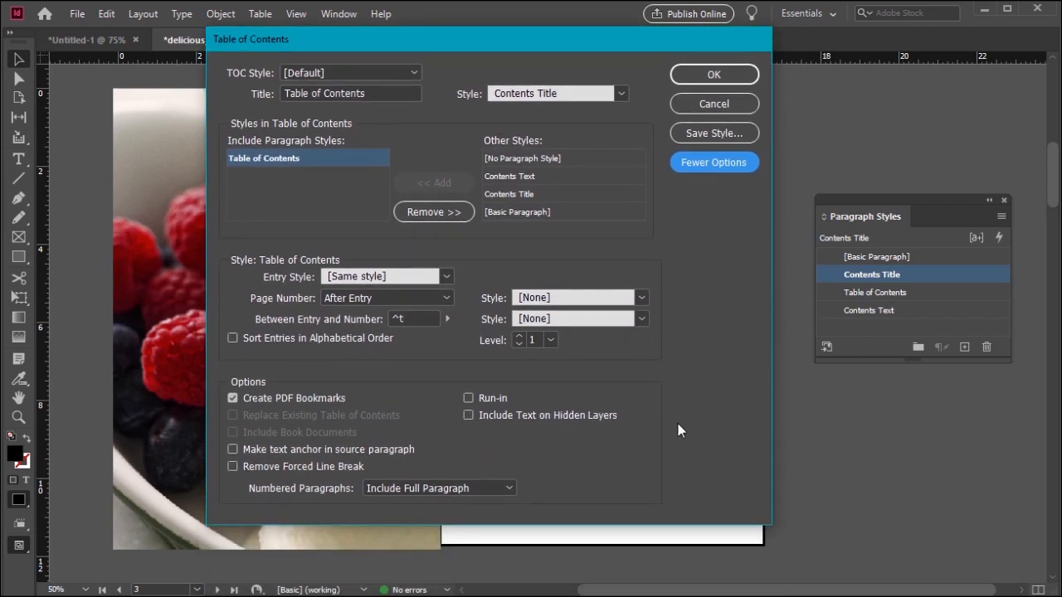
mouse_move(454, 310)
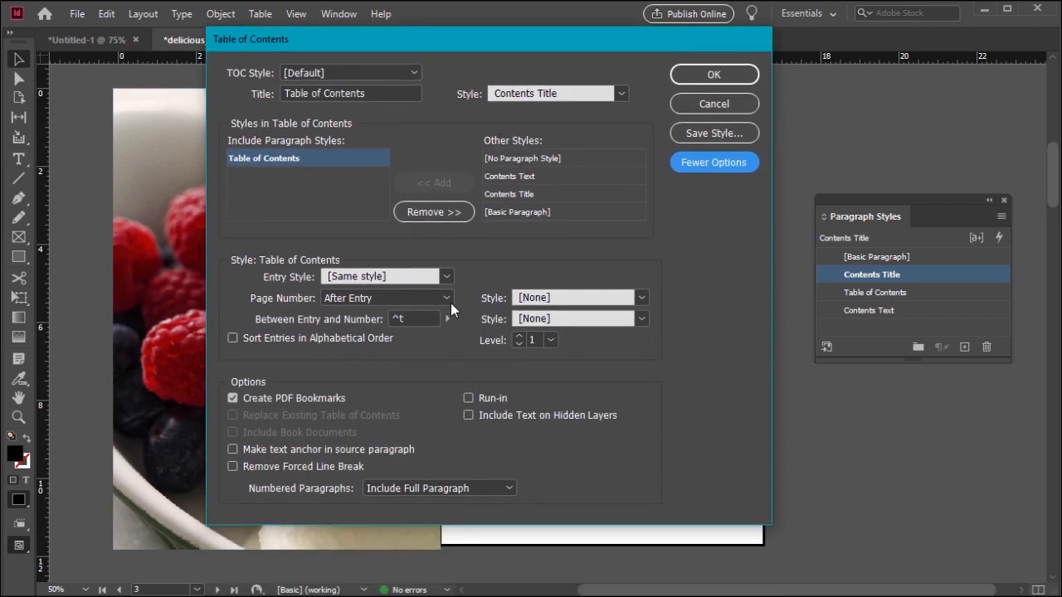
click(446, 276)
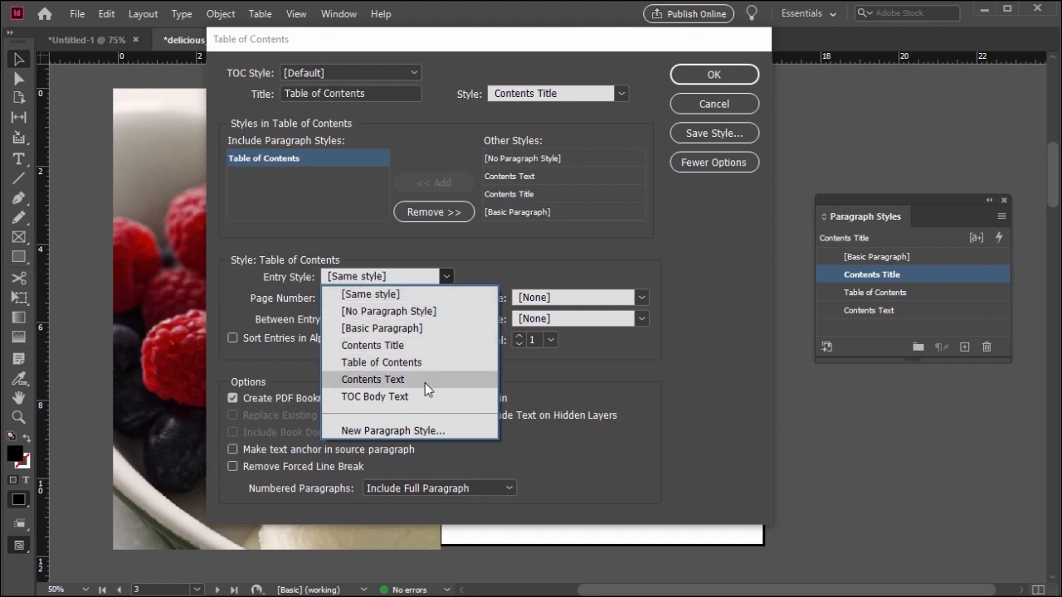
click(373, 379)
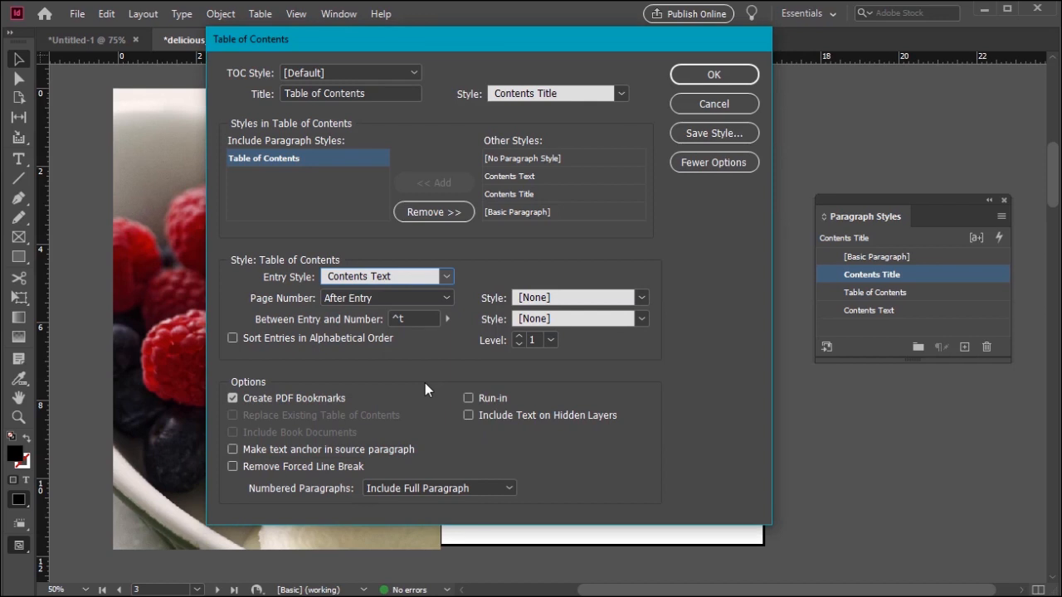
mouse_move(915, 212)
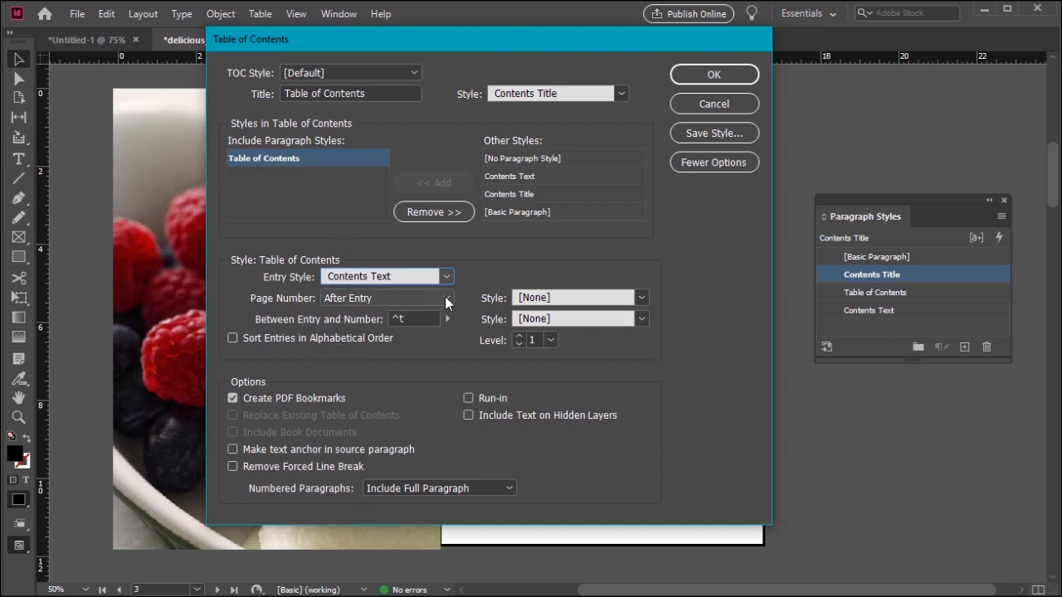
- Keep page numbers after each entry and include full numbered paragraphs
click(446, 297)
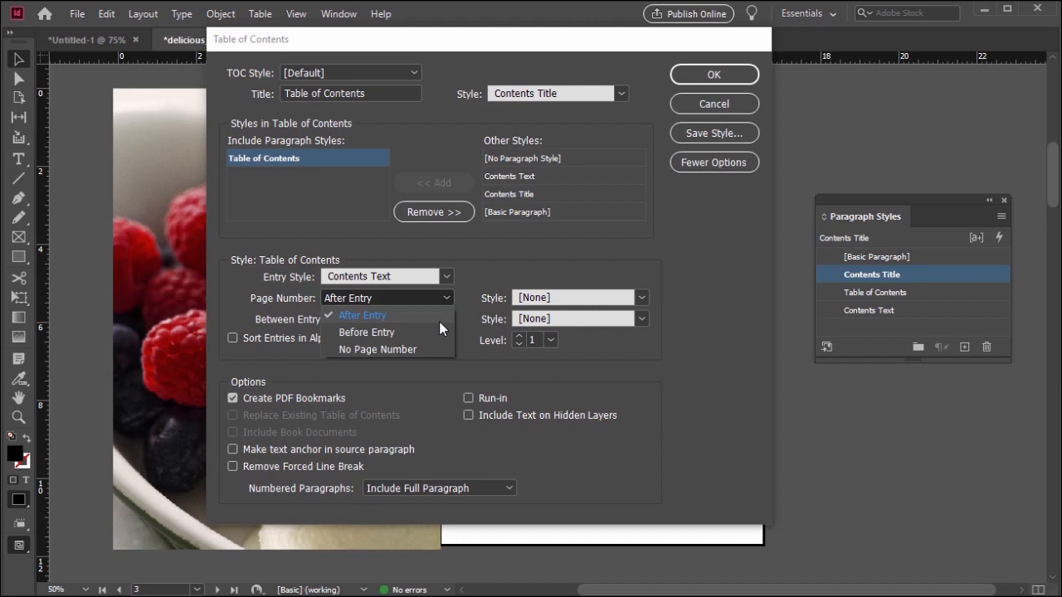
click(363, 315)
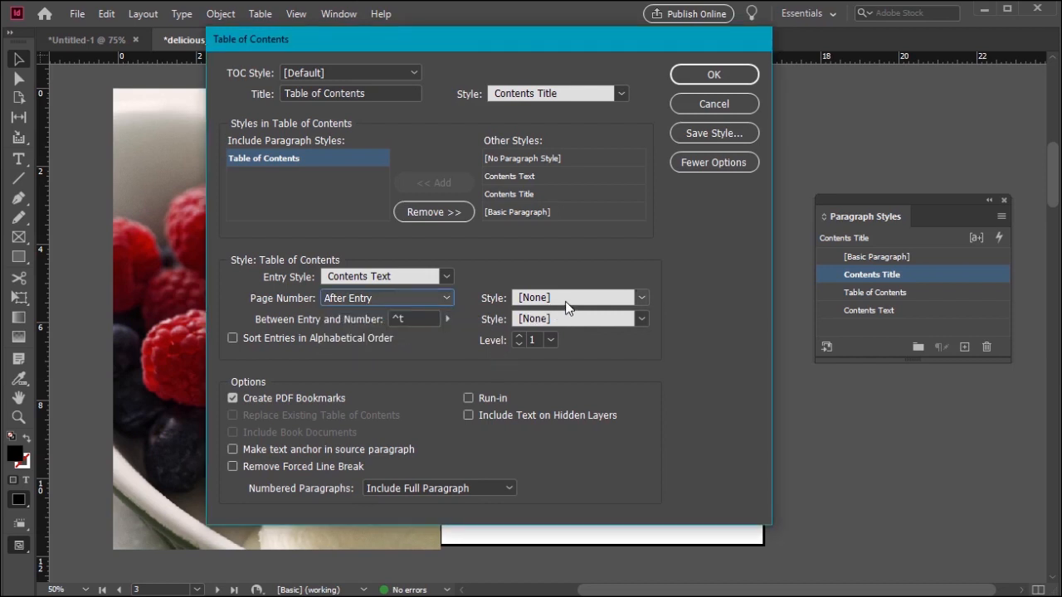
mouse_move(602, 322)
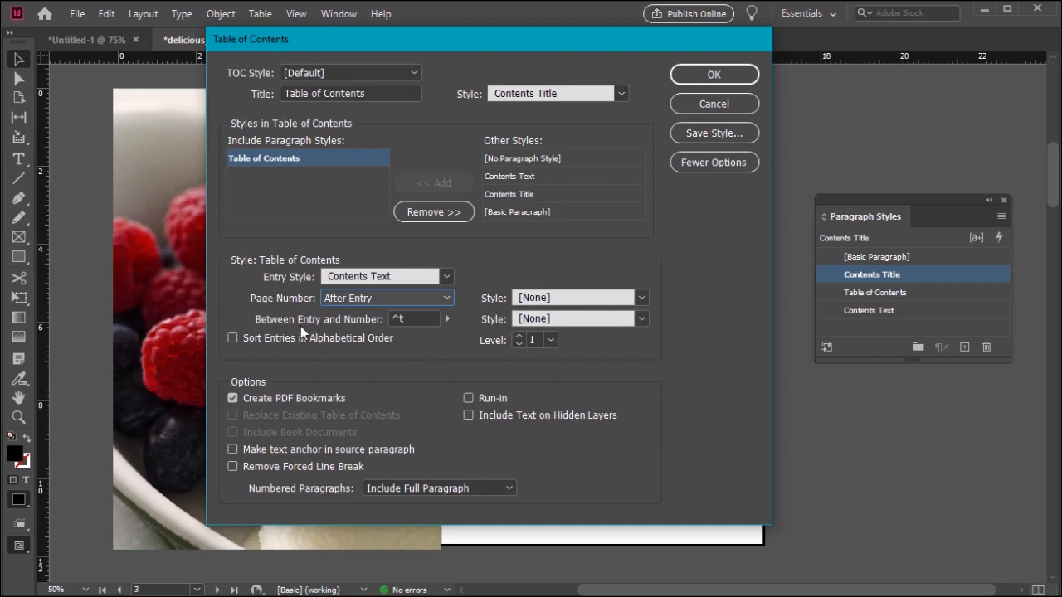
mouse_move(422, 334)
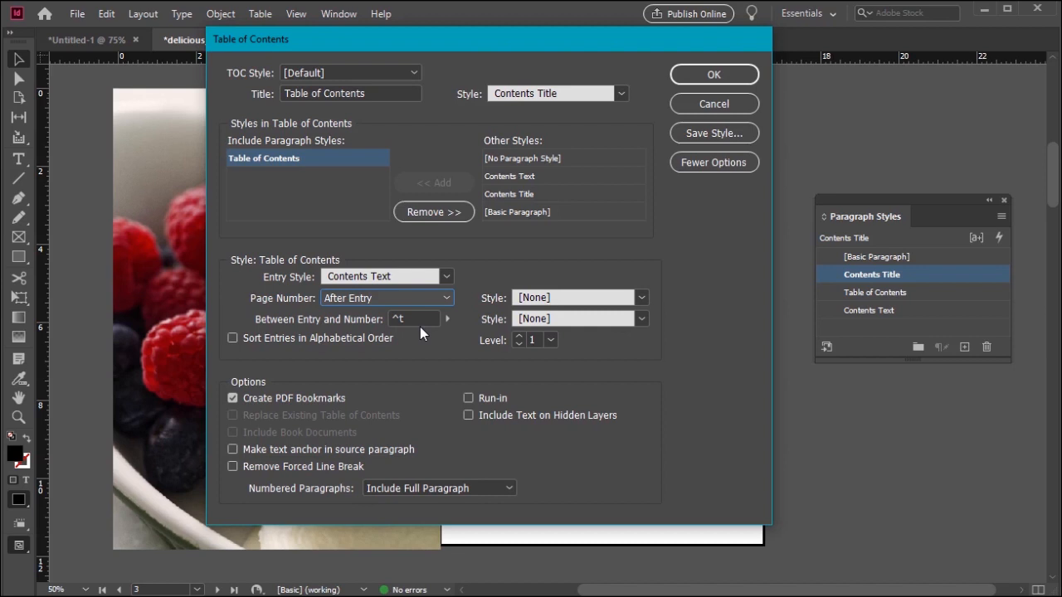
mouse_move(447, 323)
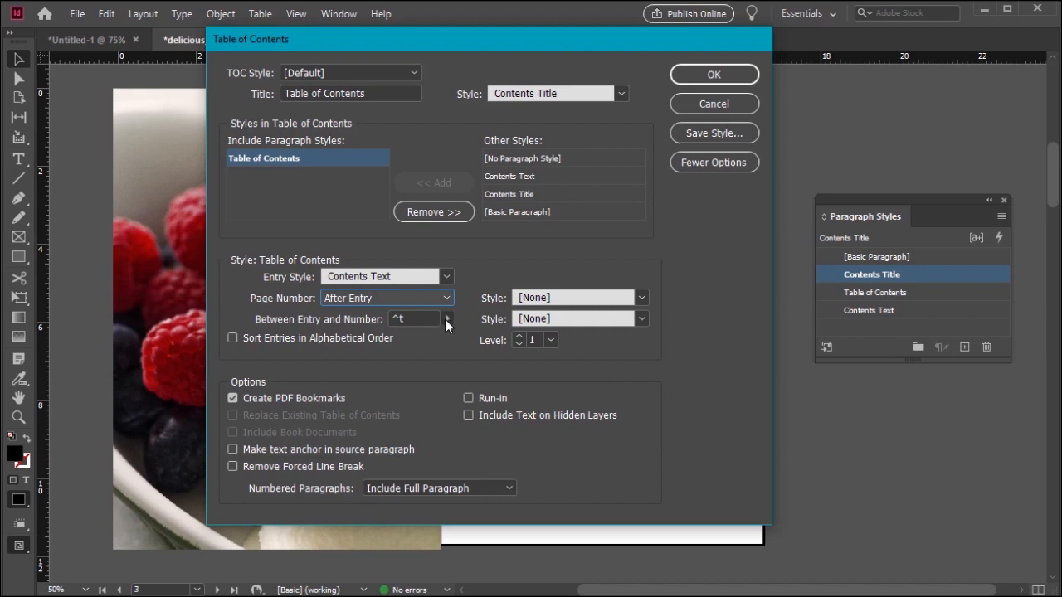
click(447, 319)
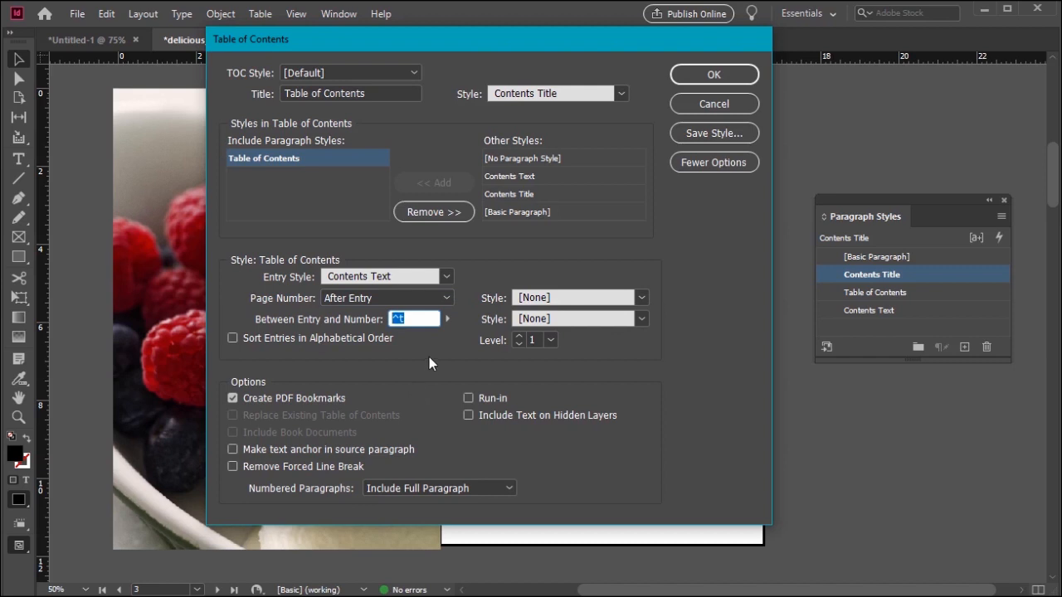
mouse_move(399, 386)
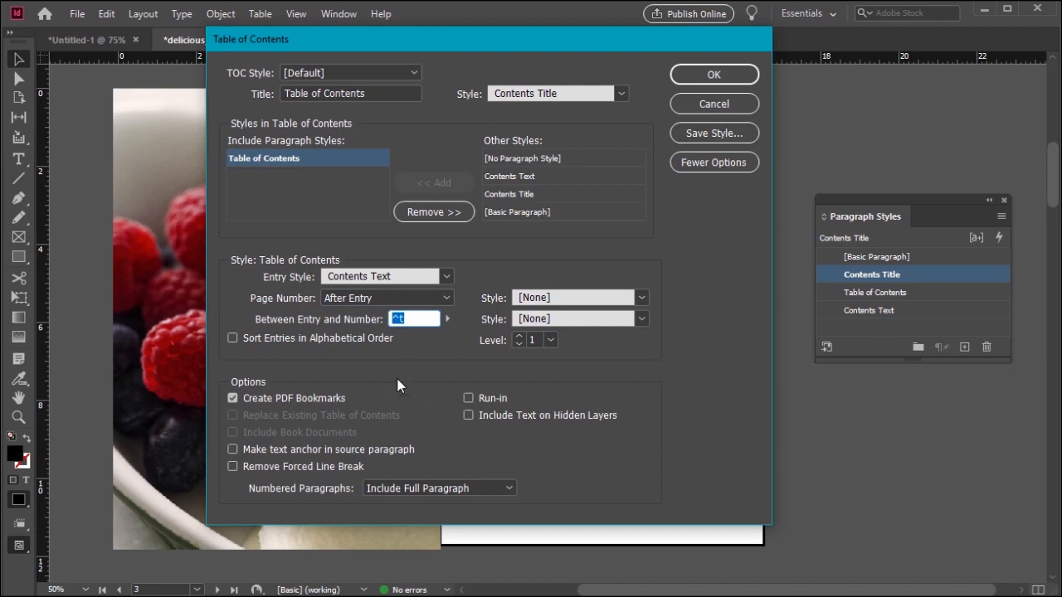
mouse_move(509, 380)
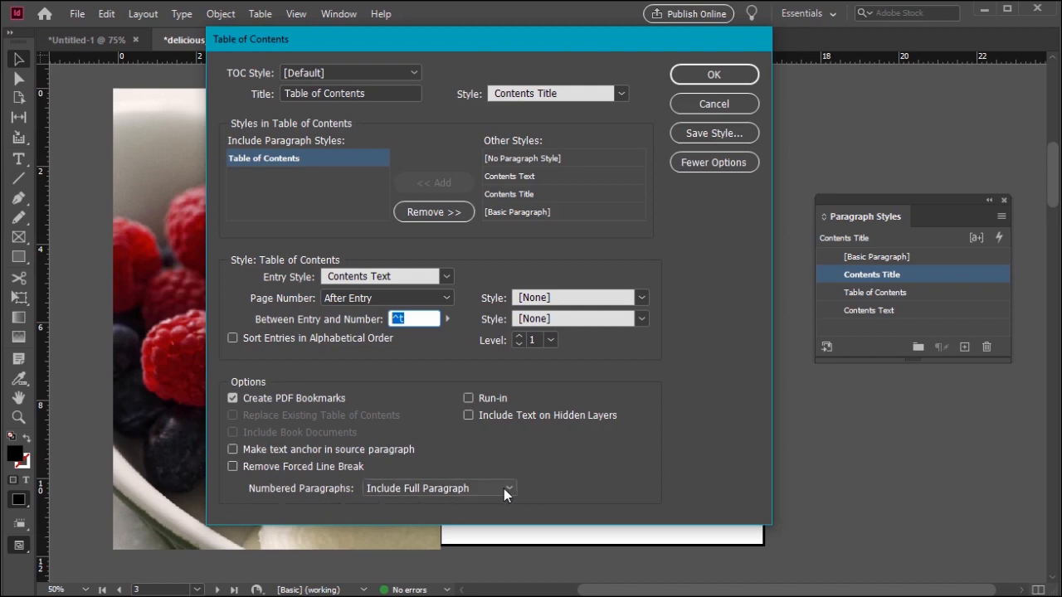
mouse_move(508, 494)
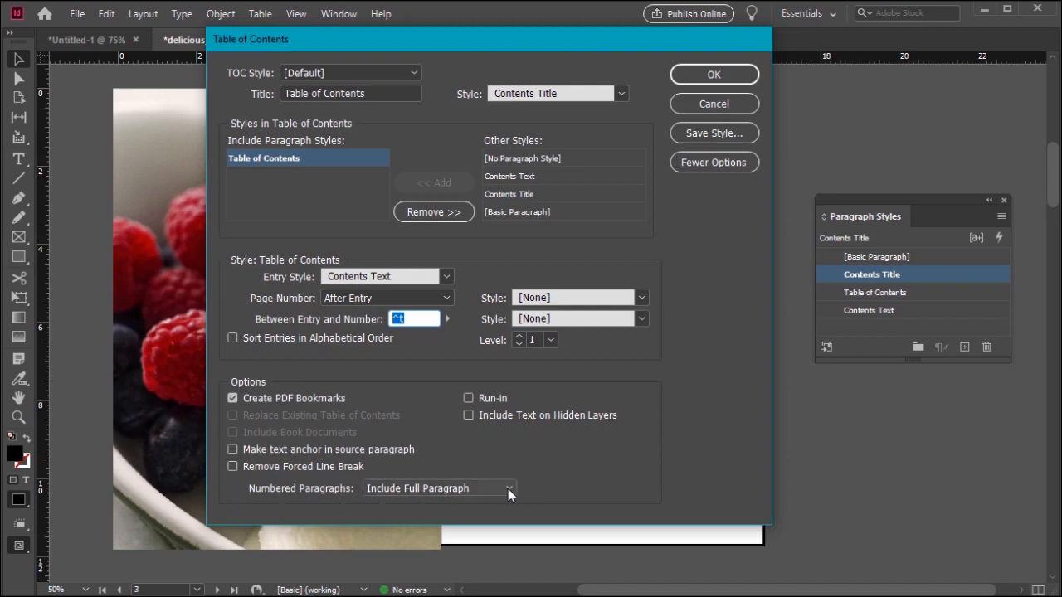
click(509, 488)
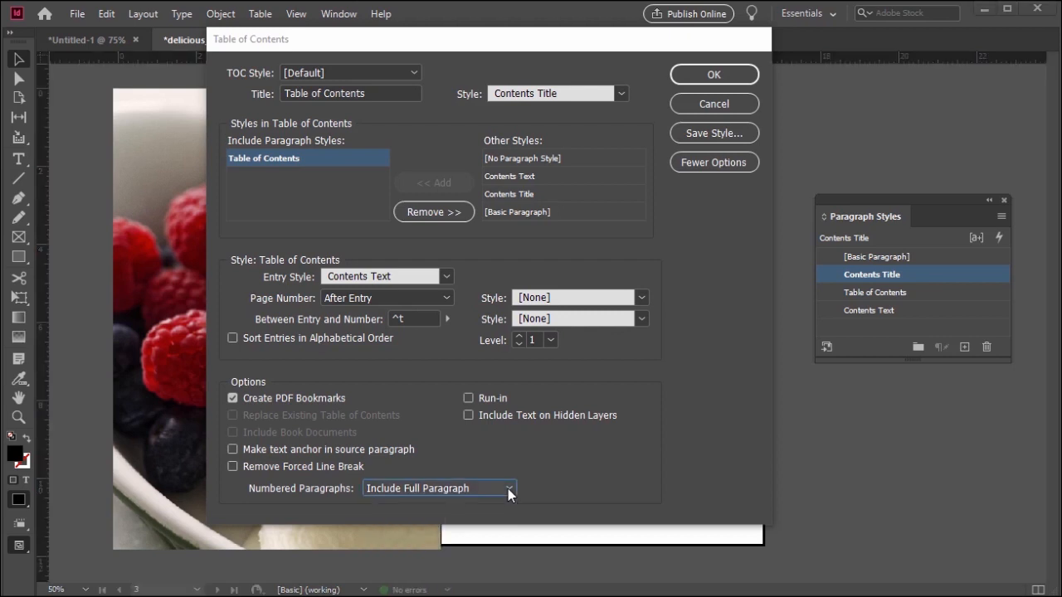
click(712, 75)
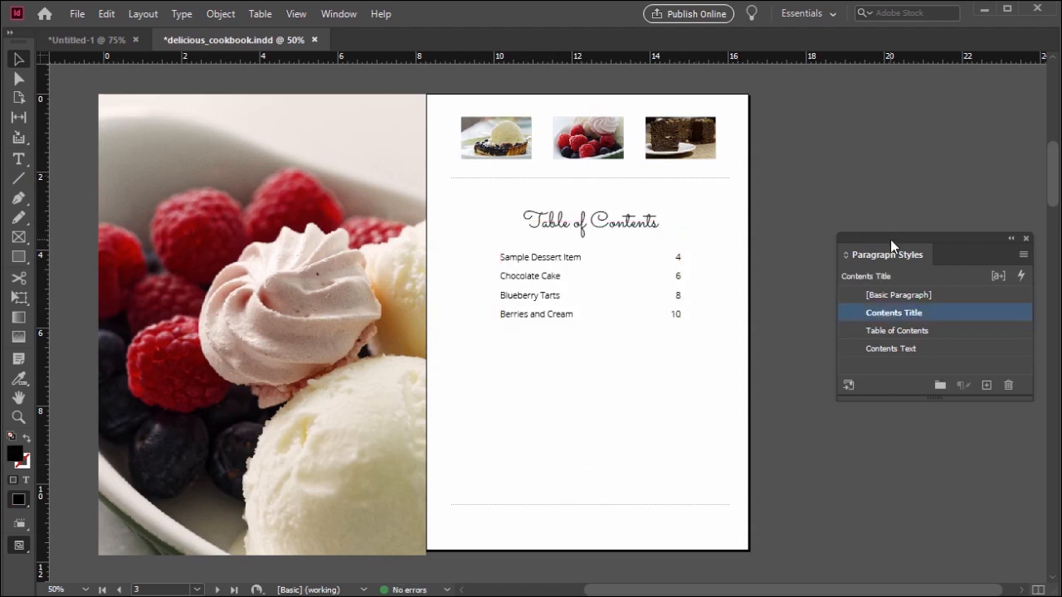
- Select the page 3 contents frame, update the table of contents, and dismiss the confirmation
drag(888, 255, 830, 208)
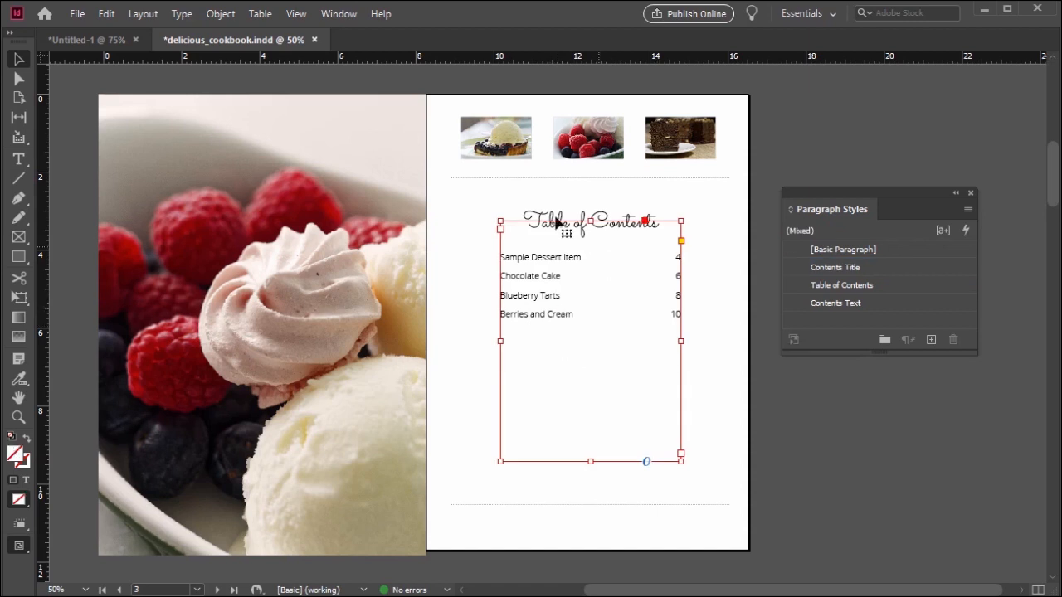
mouse_move(158, 145)
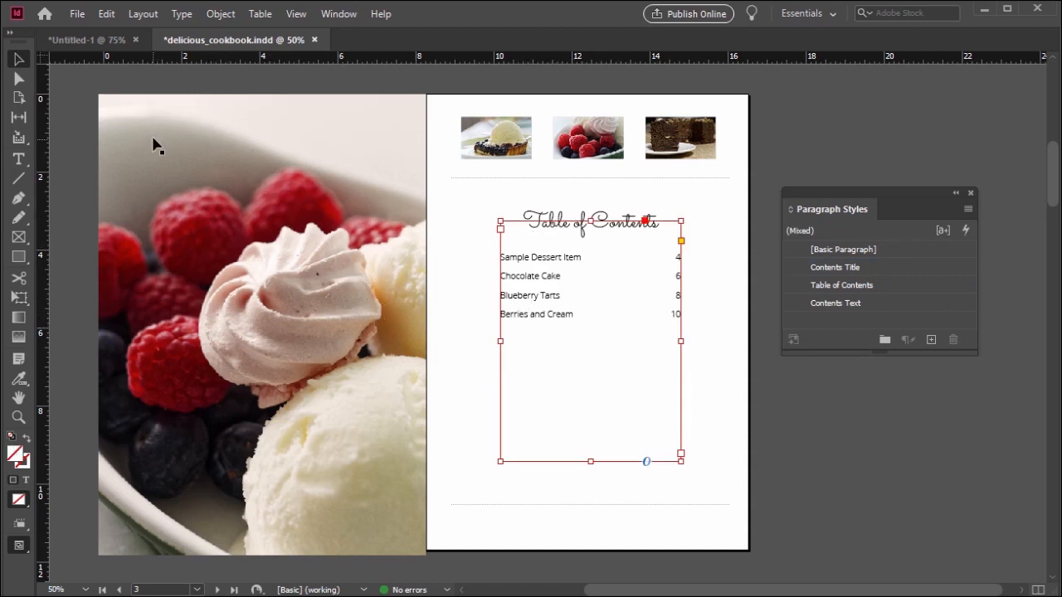
mouse_move(142, 13)
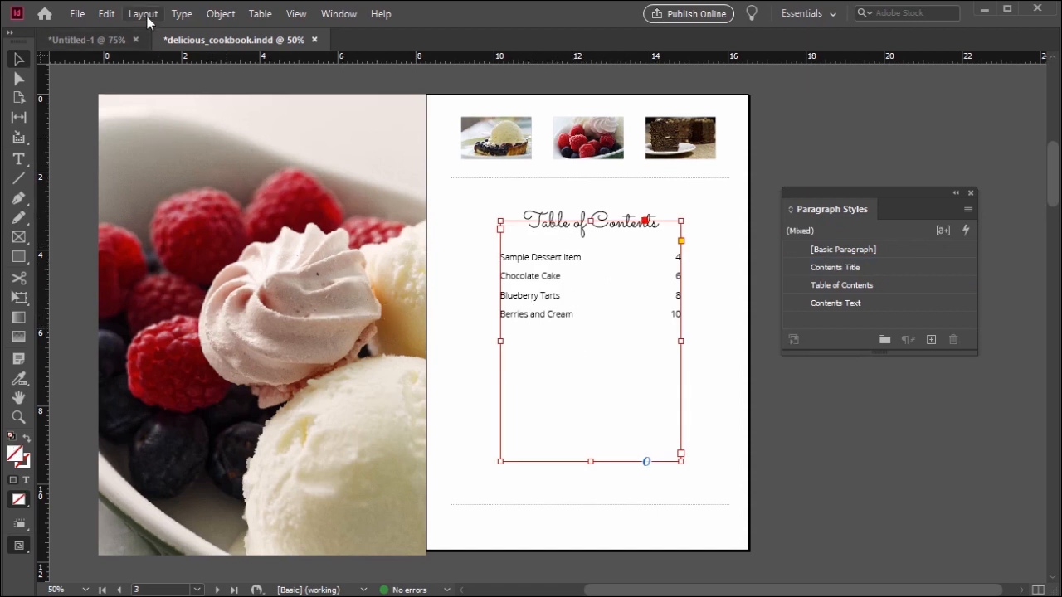
click(141, 13)
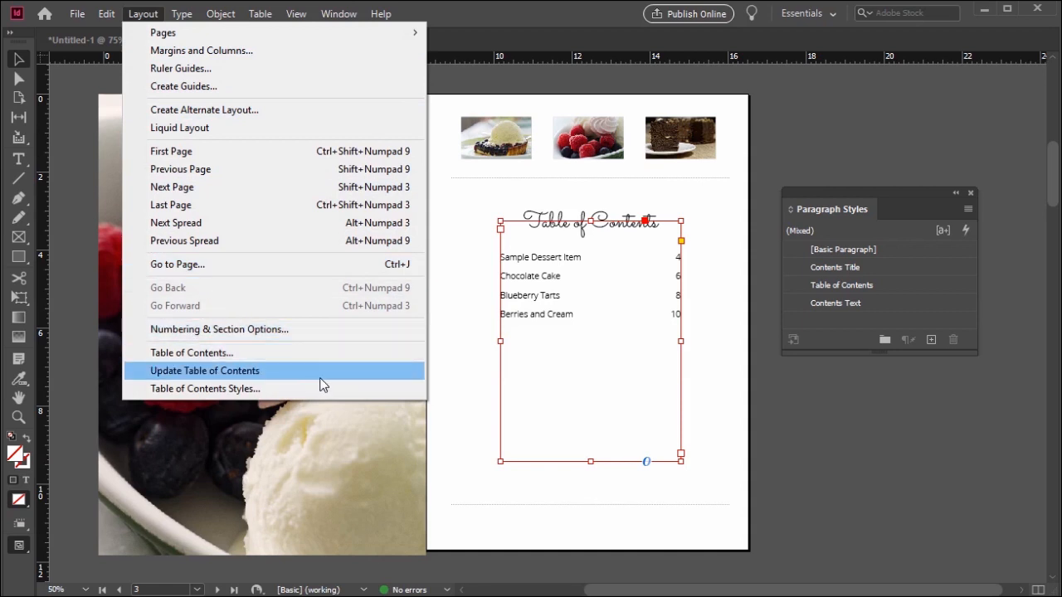
click(204, 371)
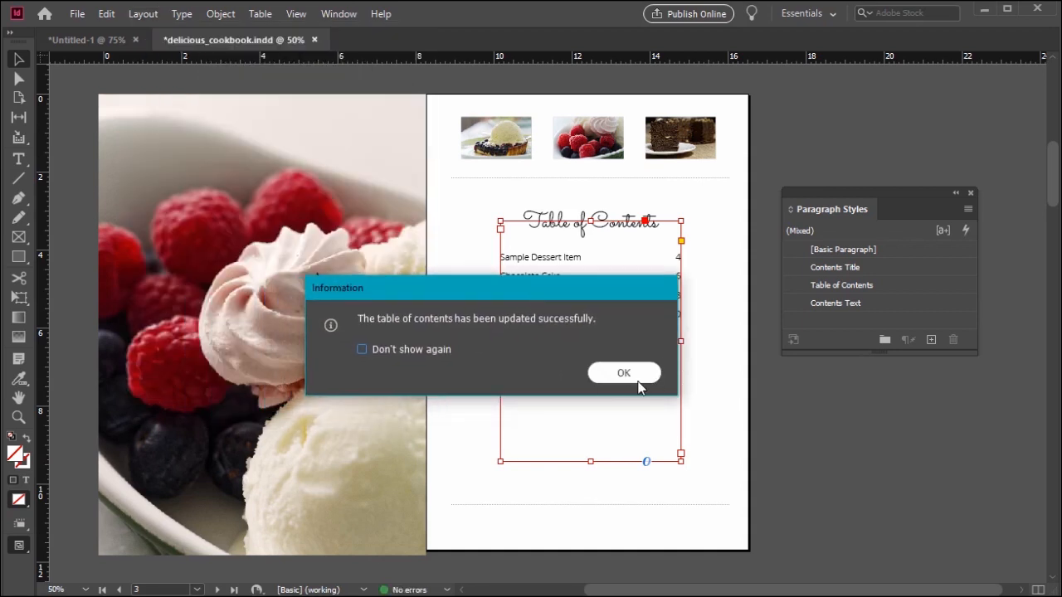
click(624, 372)
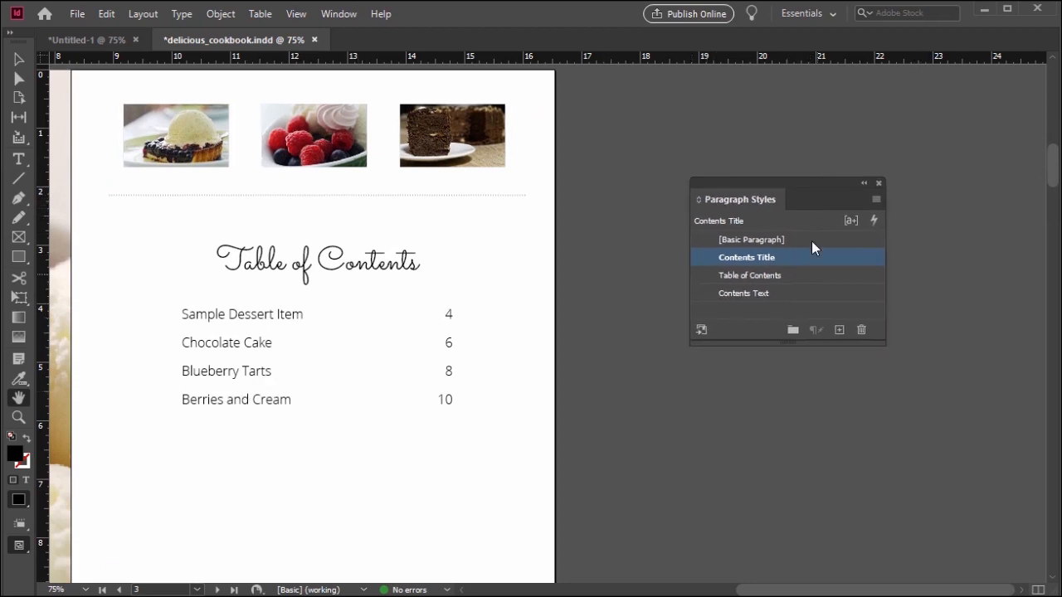
mouse_move(842, 199)
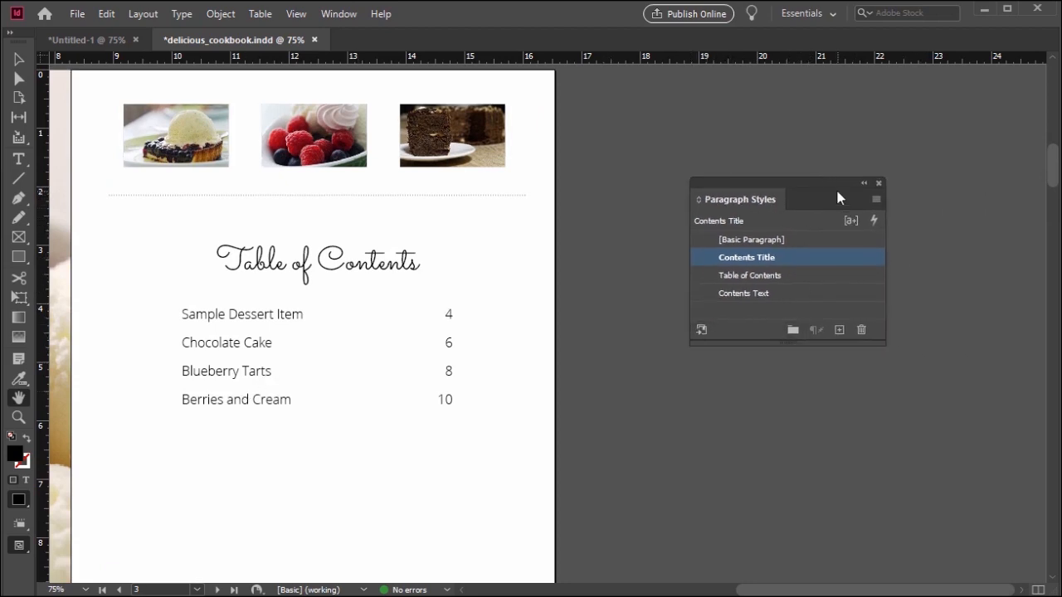
- Open the Contents Title style's Basic Character Formats (Sacramento Regular, 40.847 pt, 52 pt leading)
drag(839, 198, 772, 170)
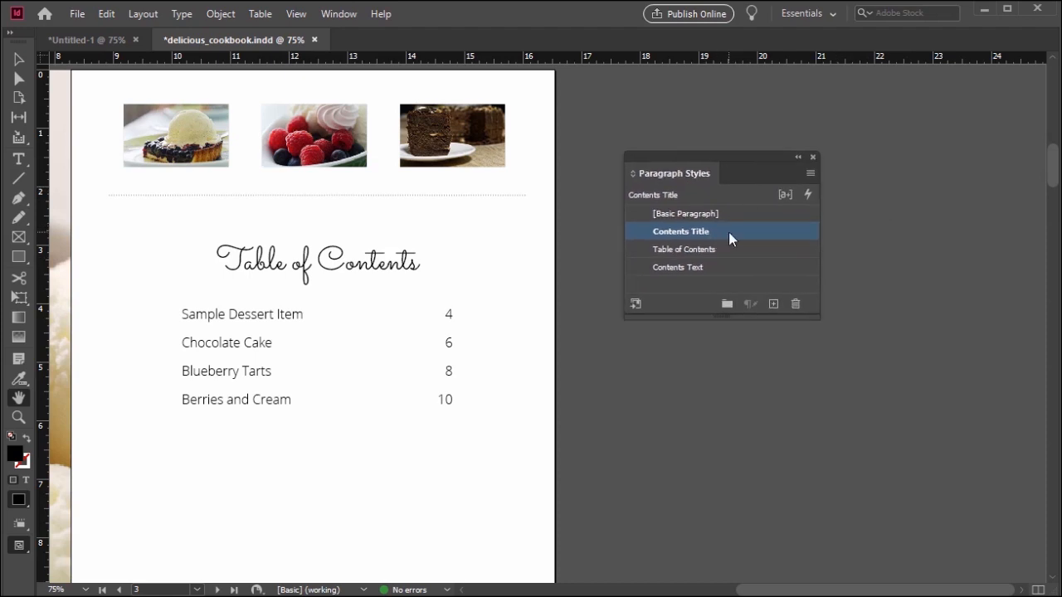
double_click(680, 231)
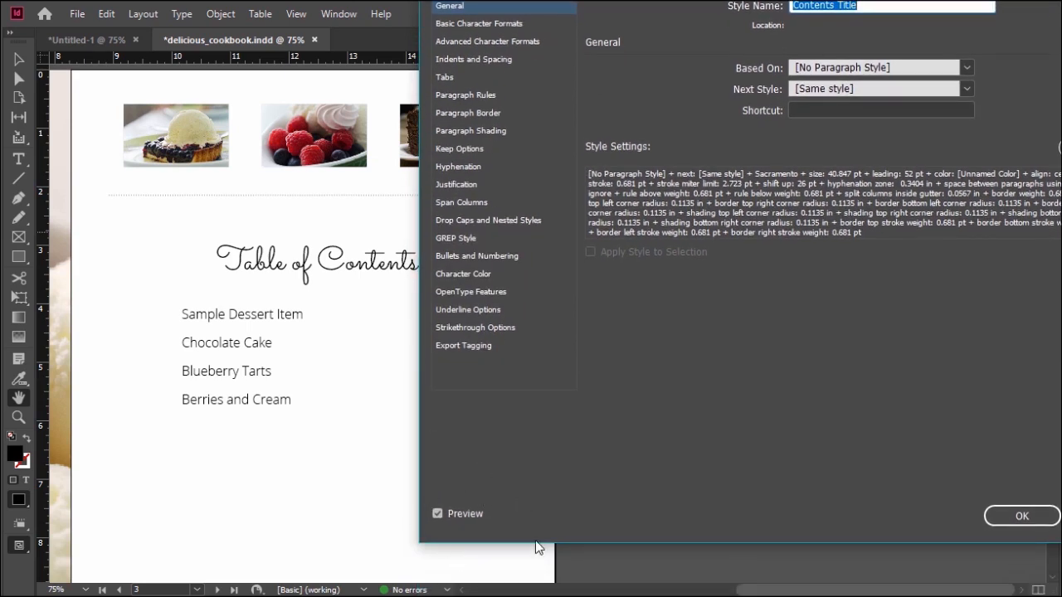
click(479, 24)
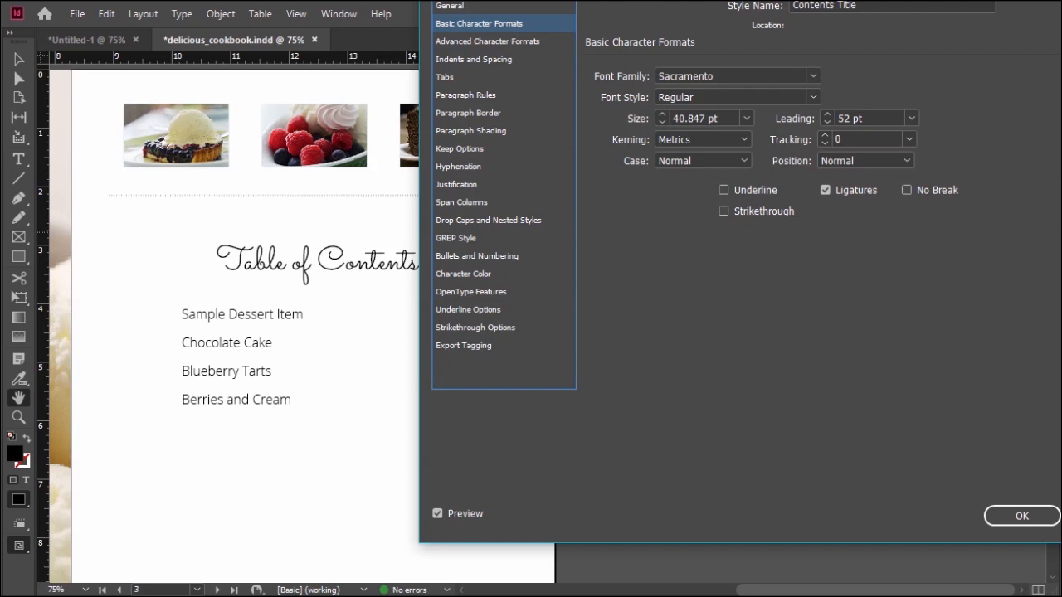